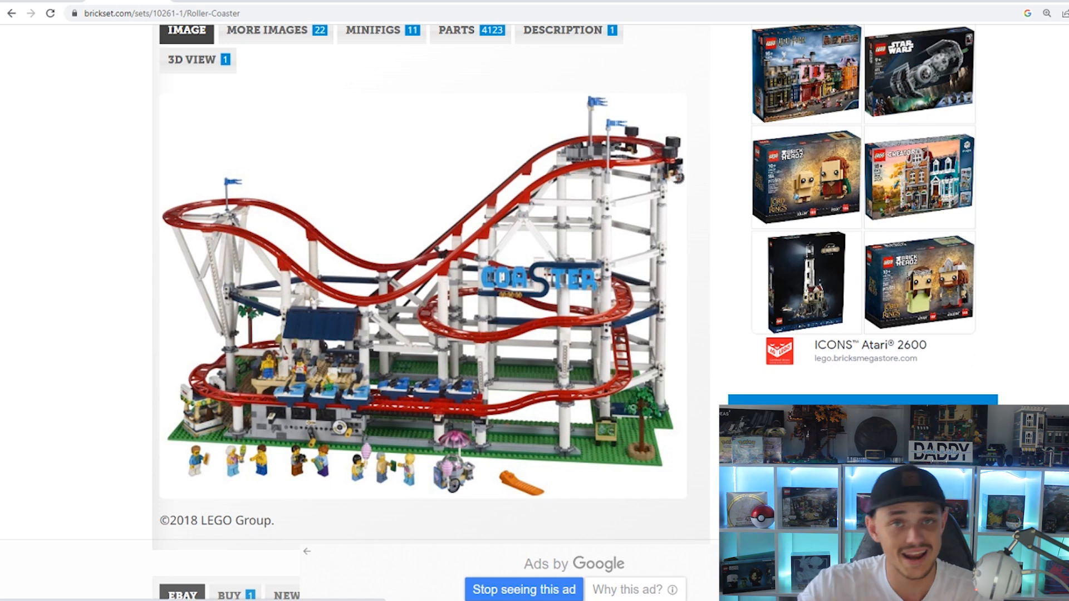
# Open the '11 Minifigures' list under Item Consists Of for Roller Coaster 10261-1.
pyautogui.scroll(-3)
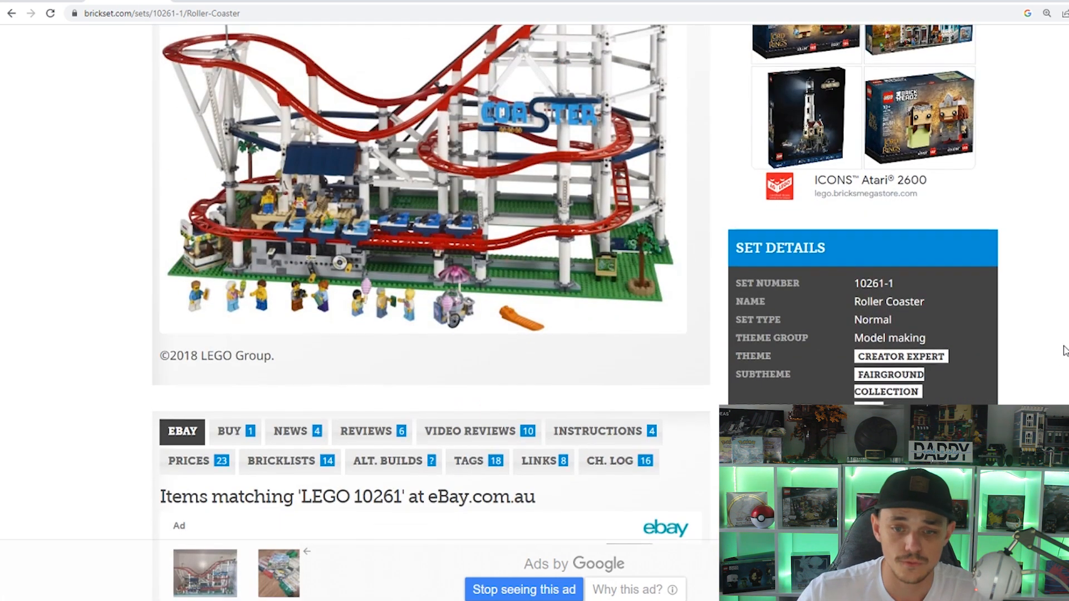
pyautogui.scroll(-3)
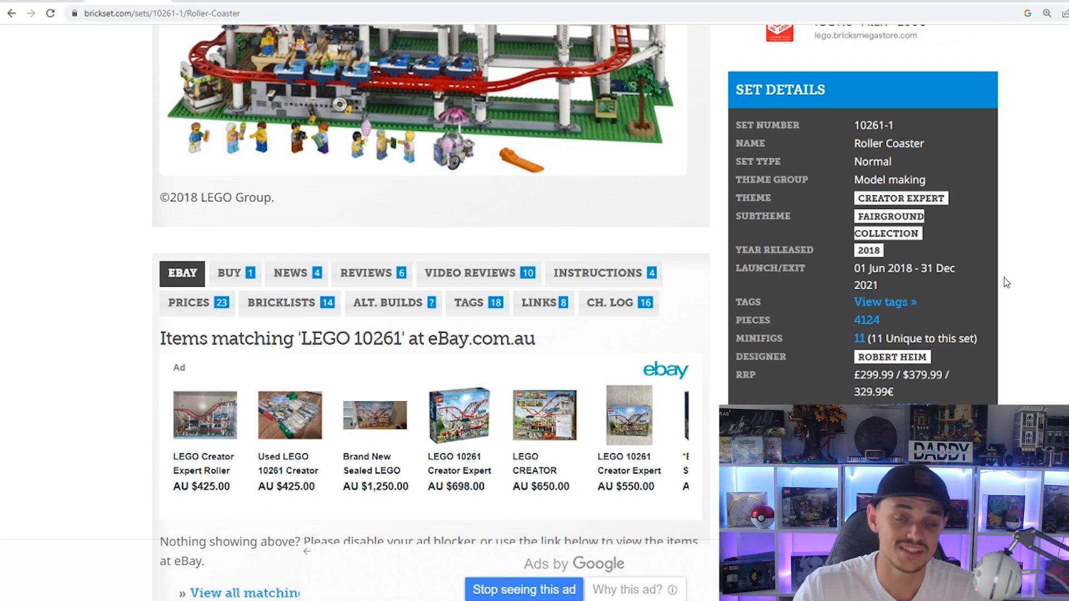
pyautogui.moveTo(998, 263)
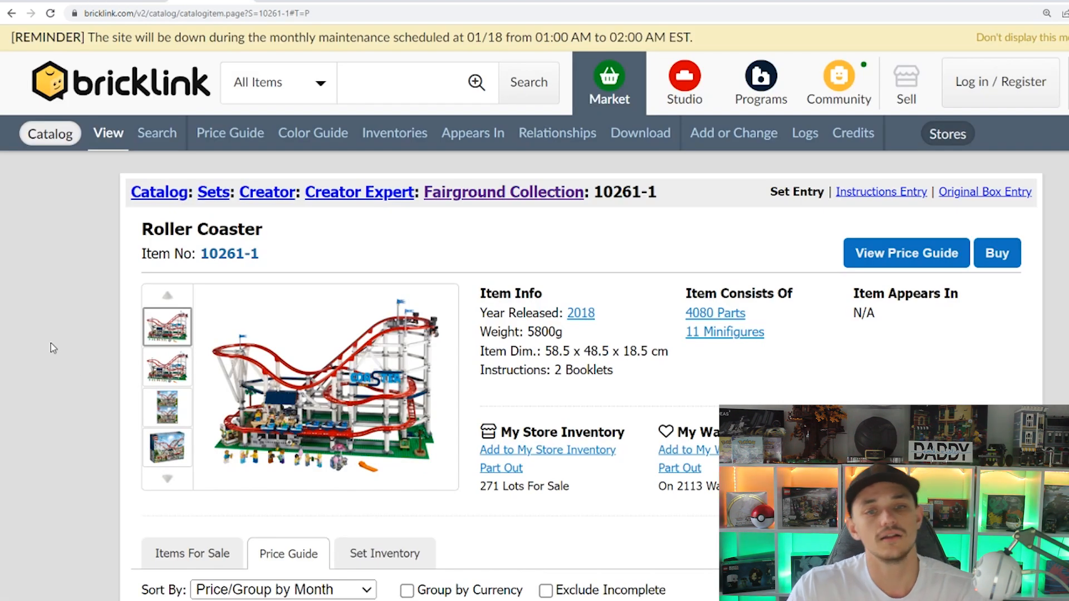
pyautogui.scroll(-3)
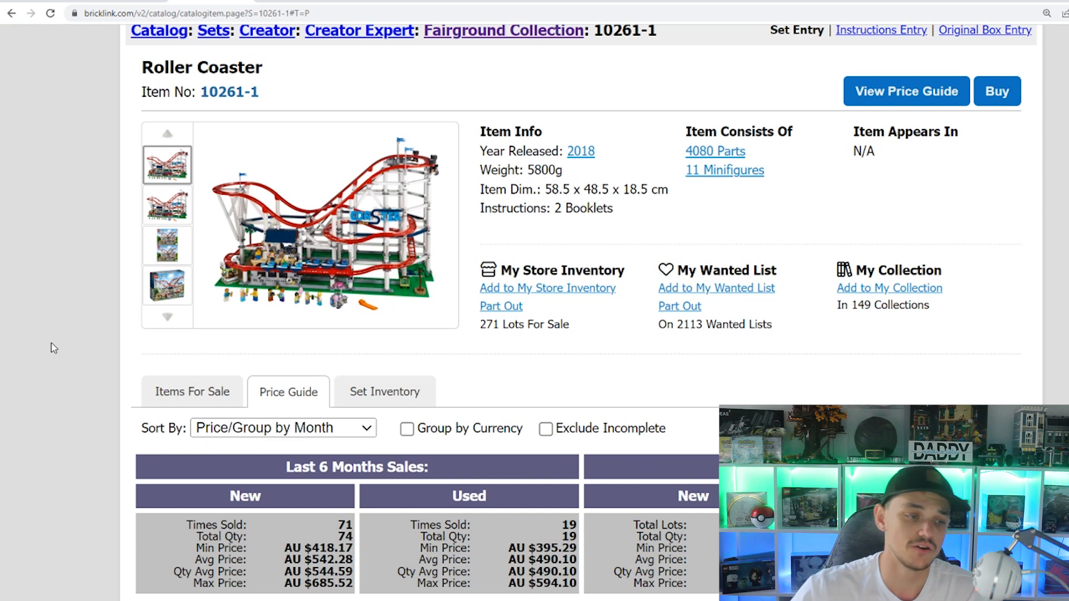
pyautogui.moveTo(77, 259)
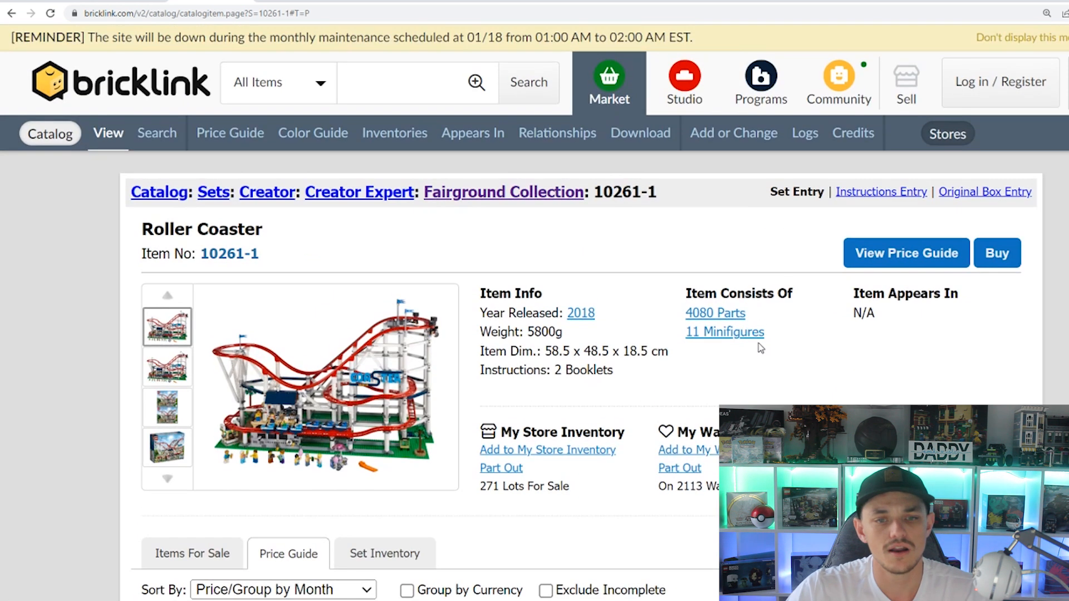
pyautogui.click(724, 332)
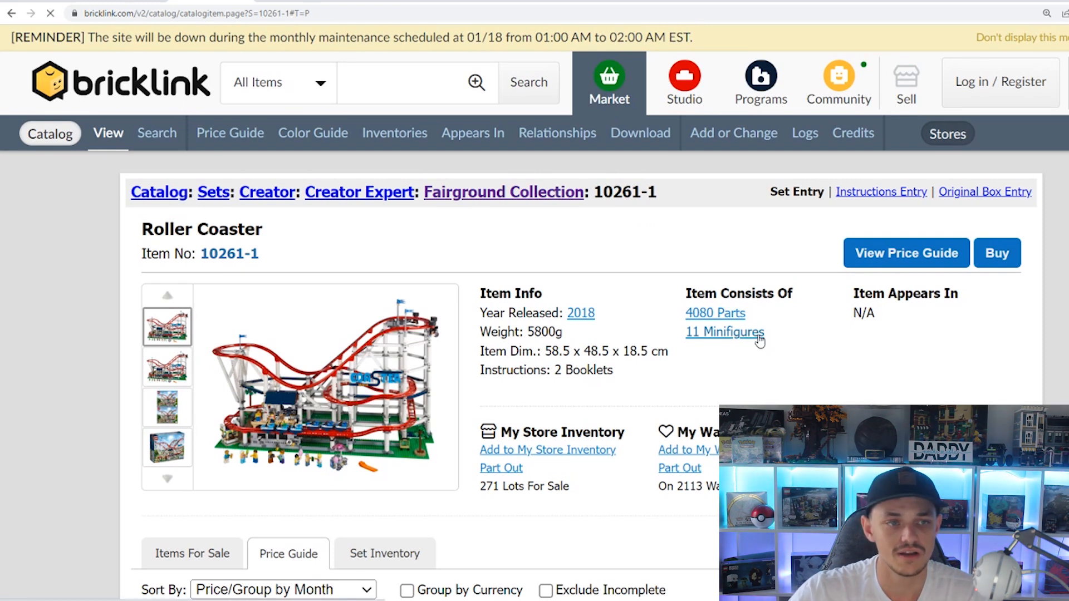
# Browse the eleven minifigures in the 10261-1 inventory and return to the catalog entry.
pyautogui.click(723, 332)
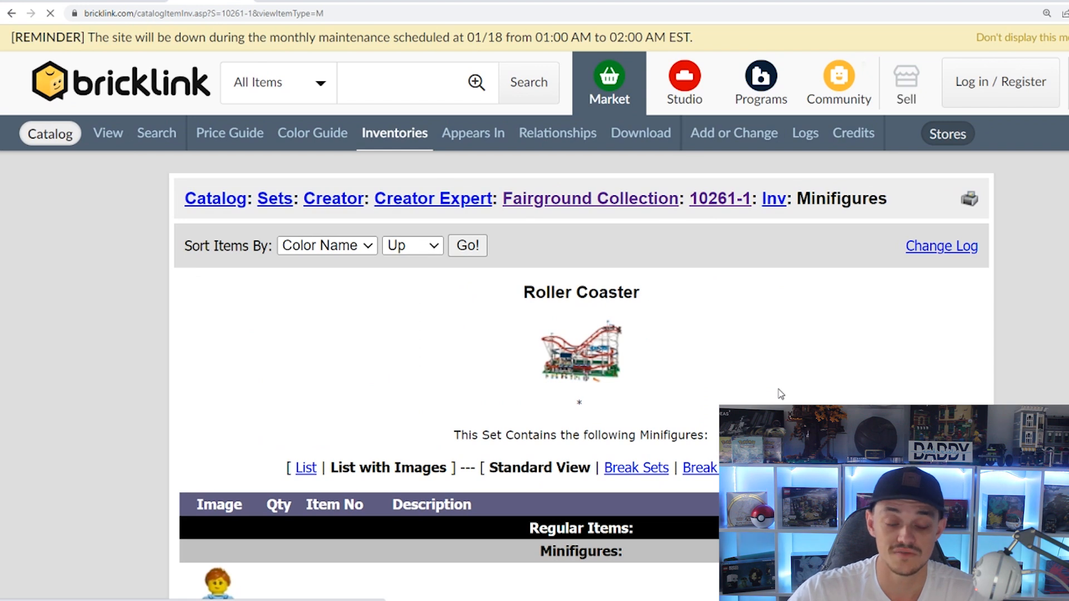
pyautogui.scroll(-3)
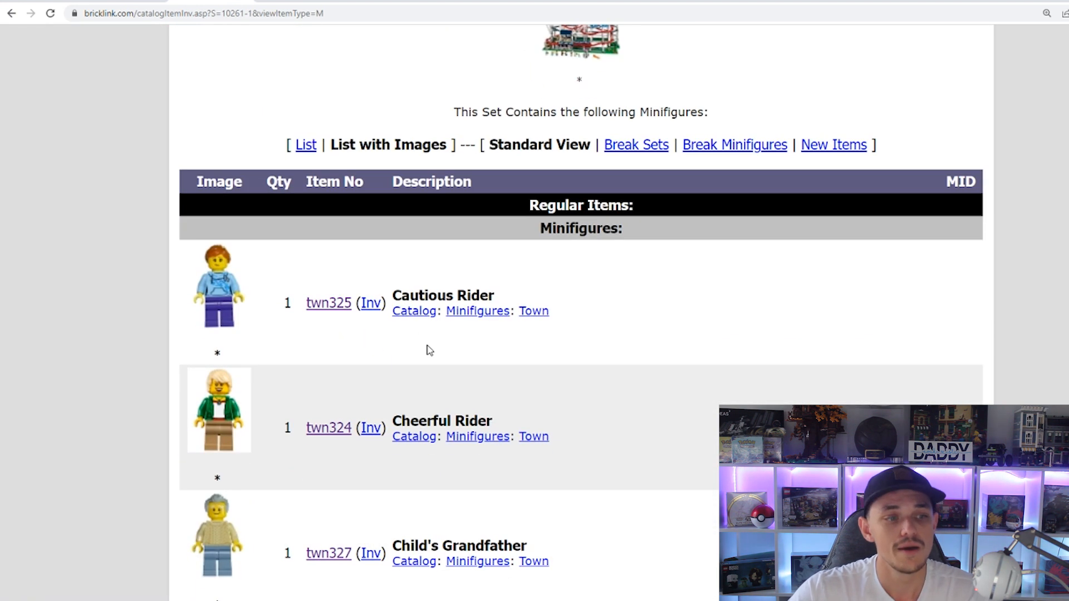
pyautogui.scroll(-3)
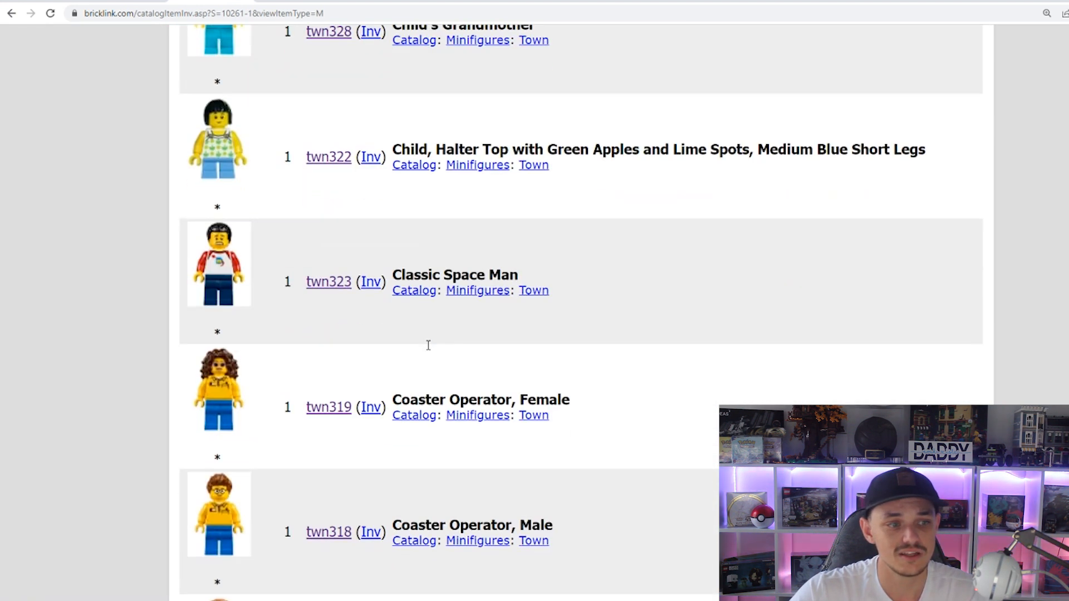
pyautogui.scroll(-3)
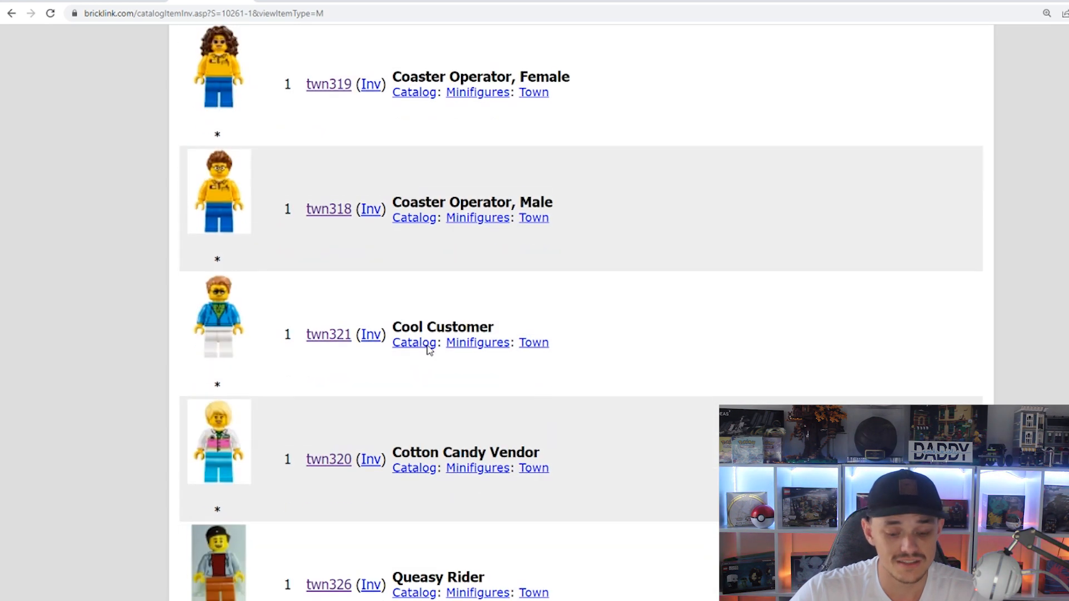
pyautogui.moveTo(430, 356)
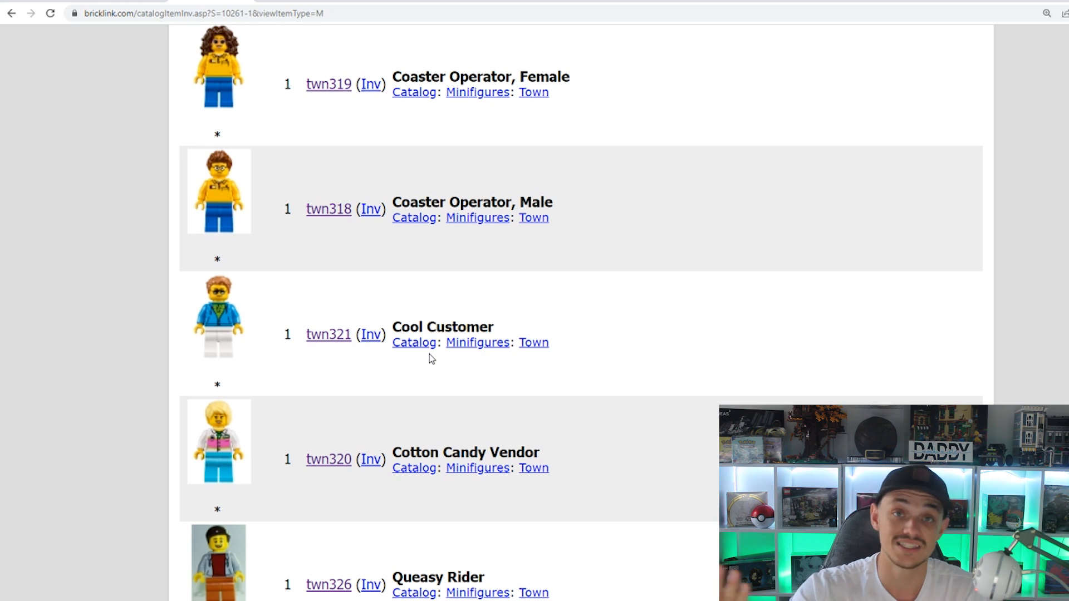
pyautogui.scroll(-3)
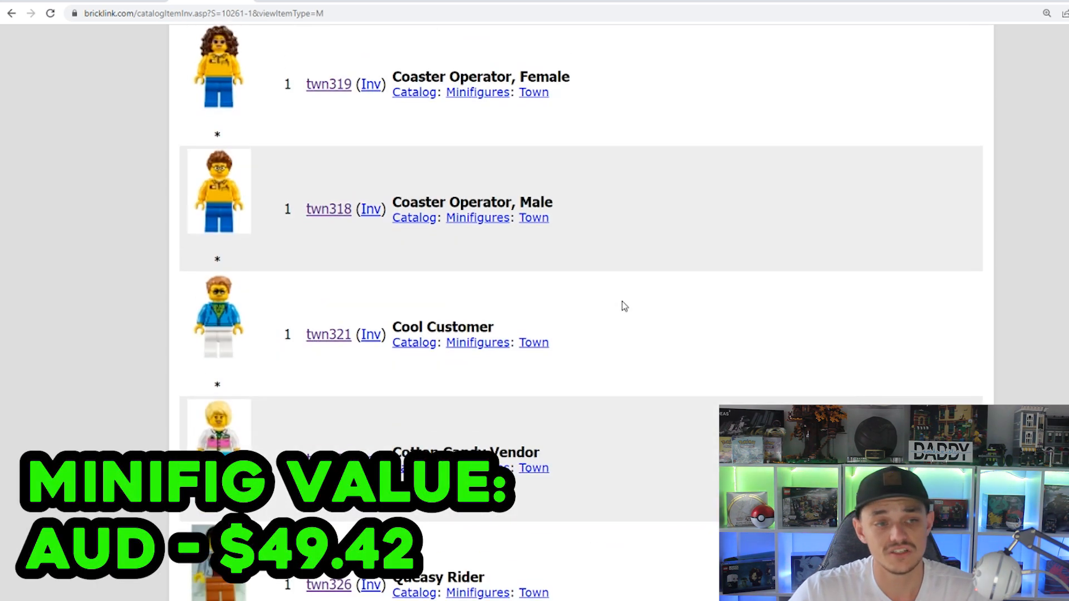
pyautogui.scroll(3)
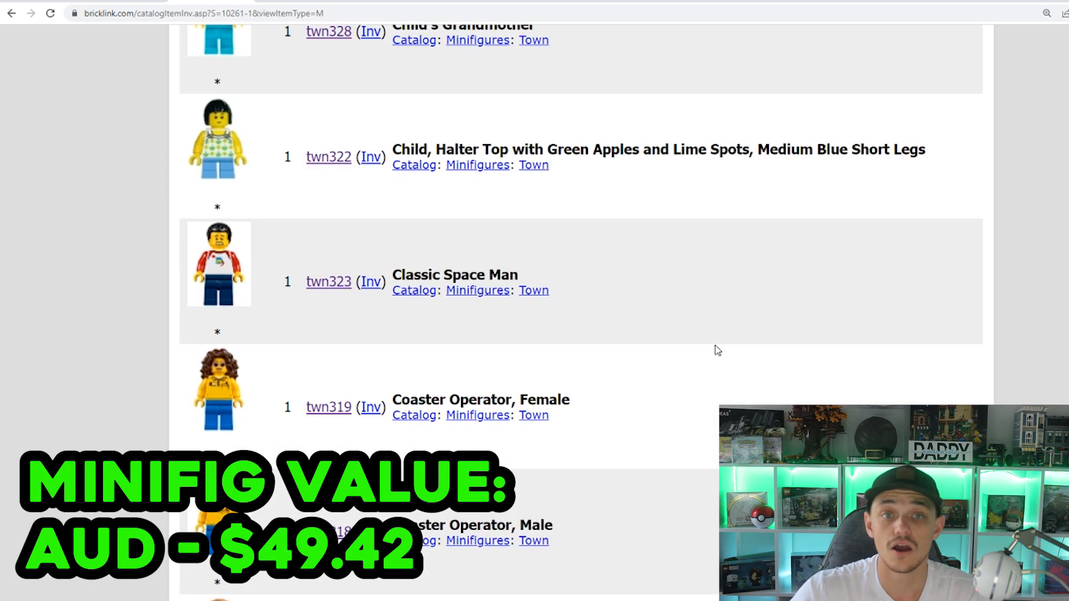
pyautogui.scroll(3)
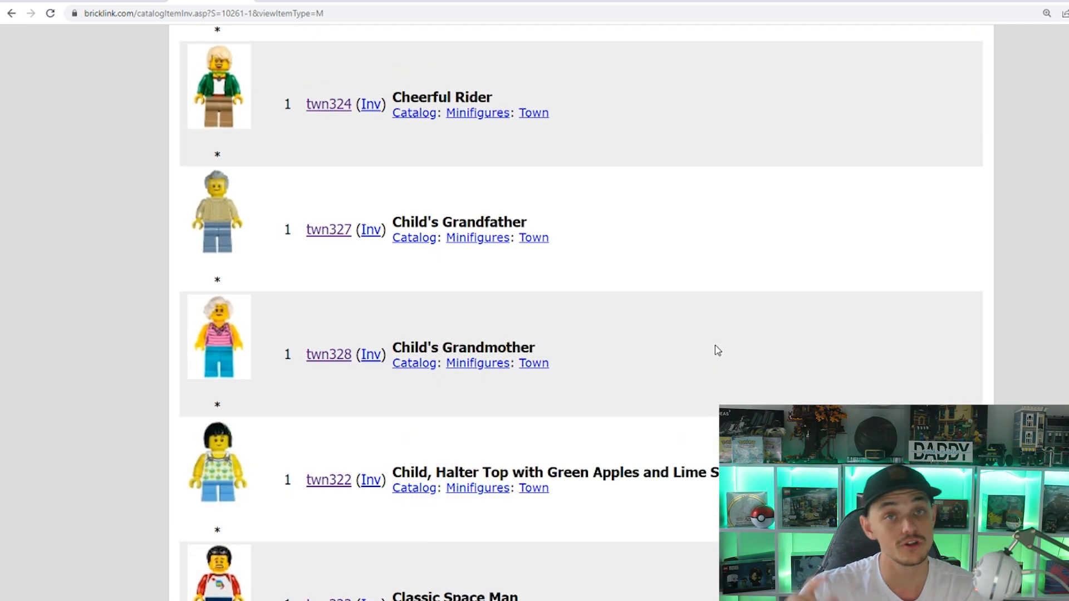
pyautogui.scroll(3)
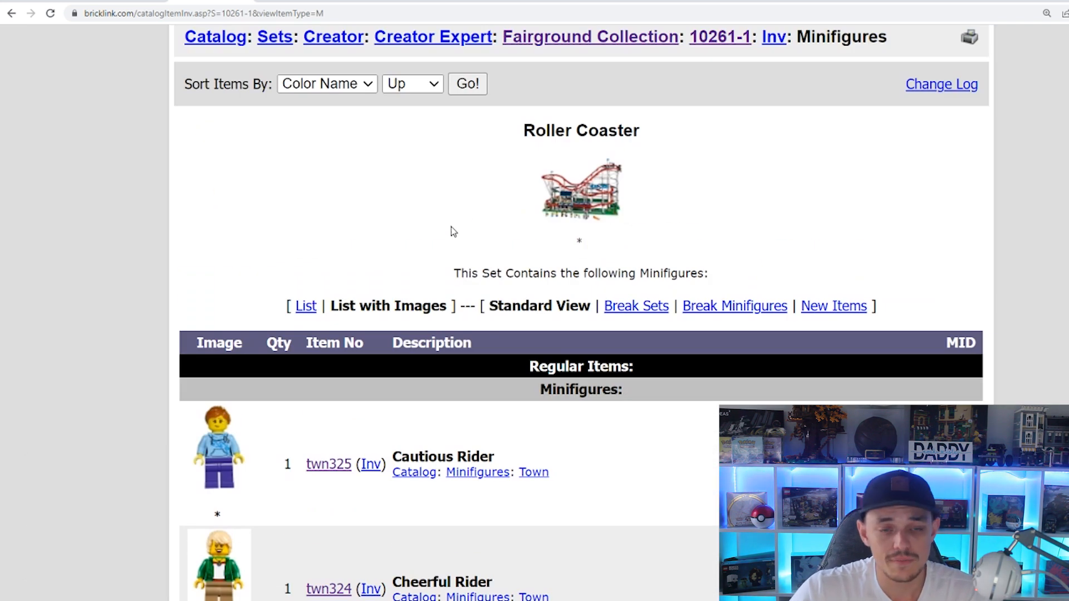
pyautogui.moveTo(230, 209)
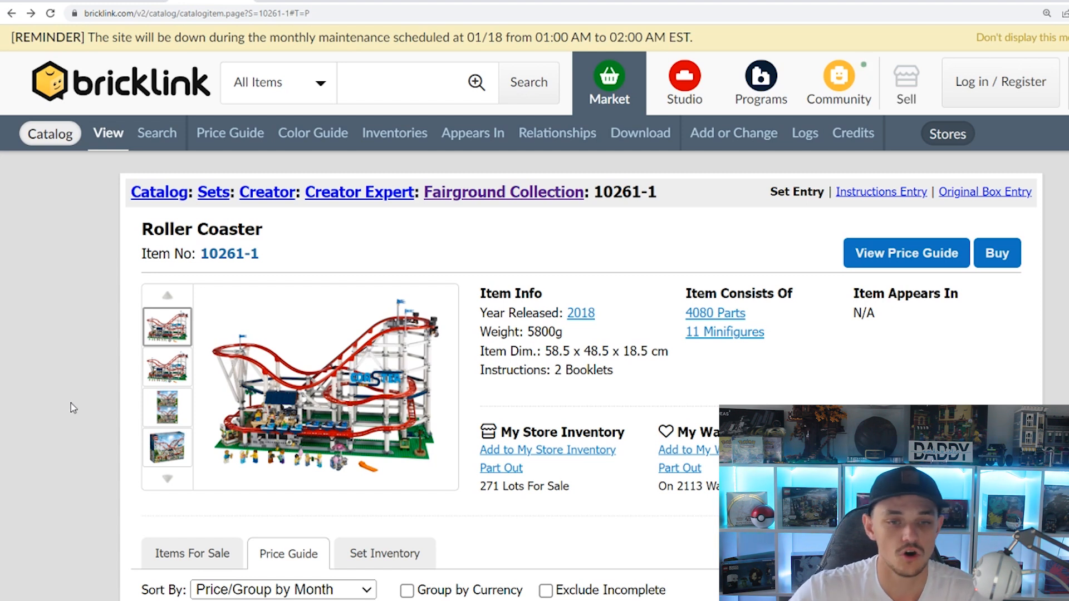
# Review the monthly new and used sales in the 10261-1 Price Guide.
pyautogui.scroll(-3)
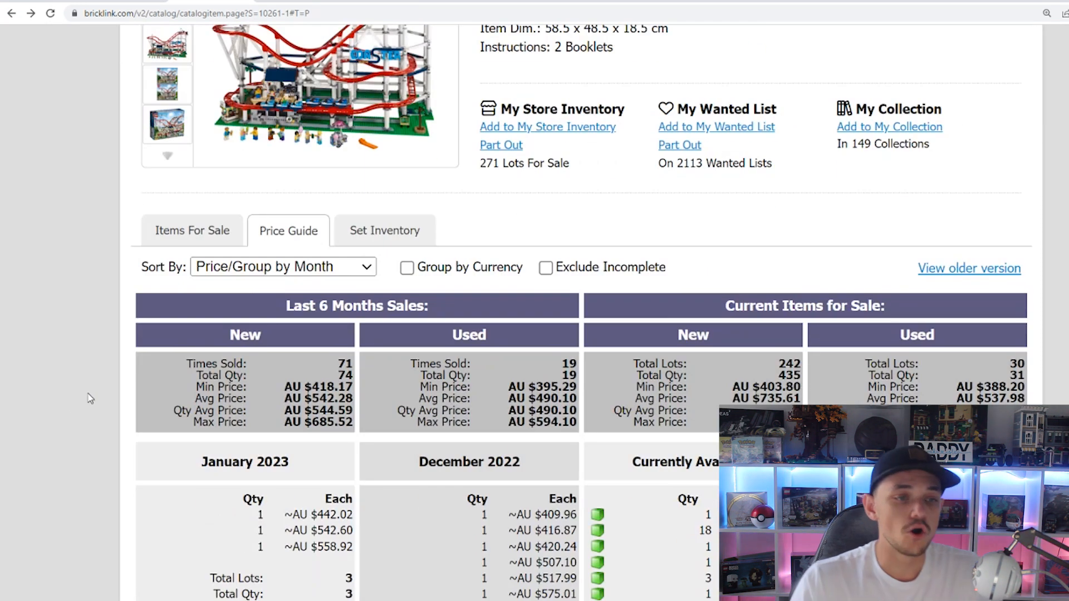
pyautogui.scroll(-3)
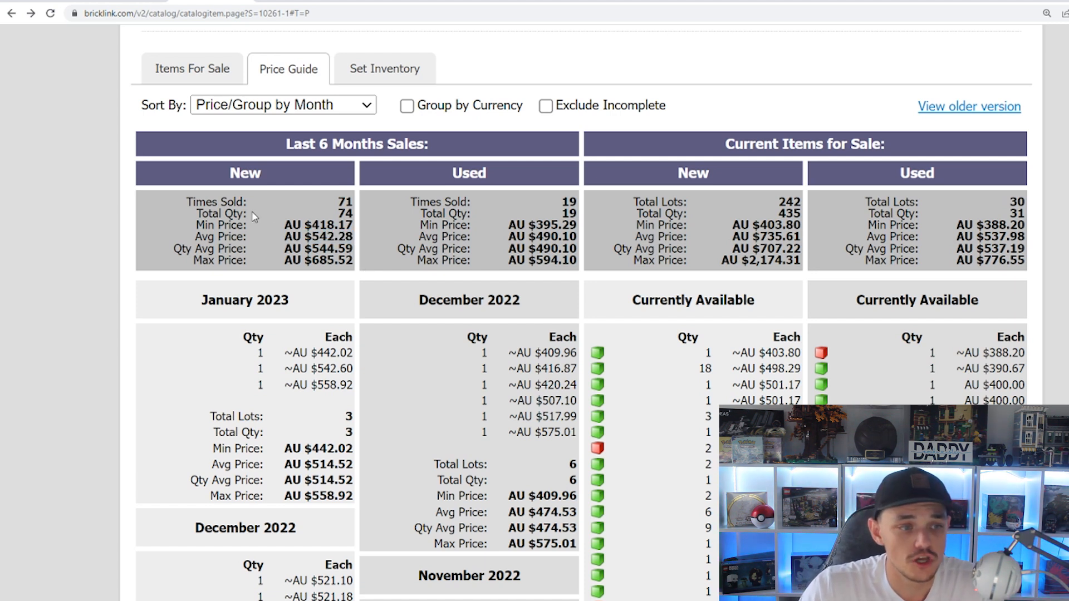
pyautogui.doubleClick(344, 214)
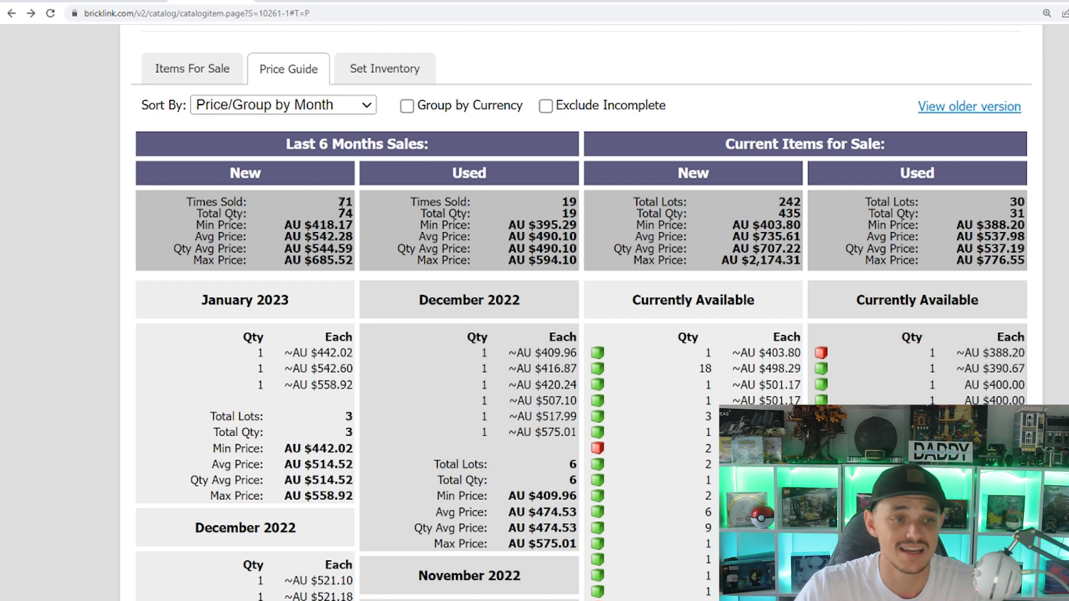
pyautogui.doubleClick(319, 236)
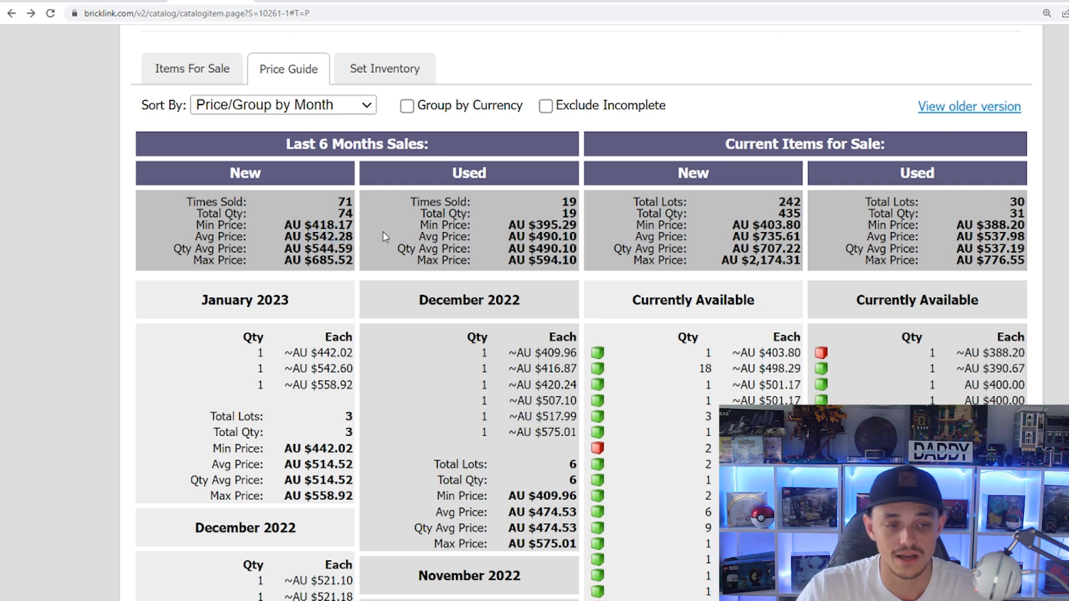
pyautogui.scroll(-3)
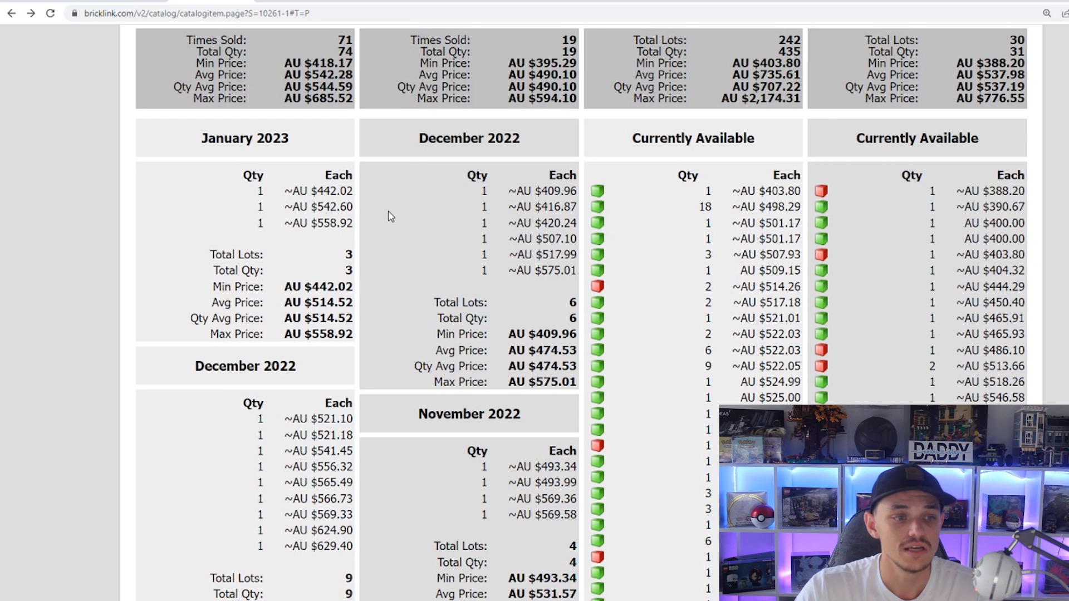
pyautogui.moveTo(399, 205)
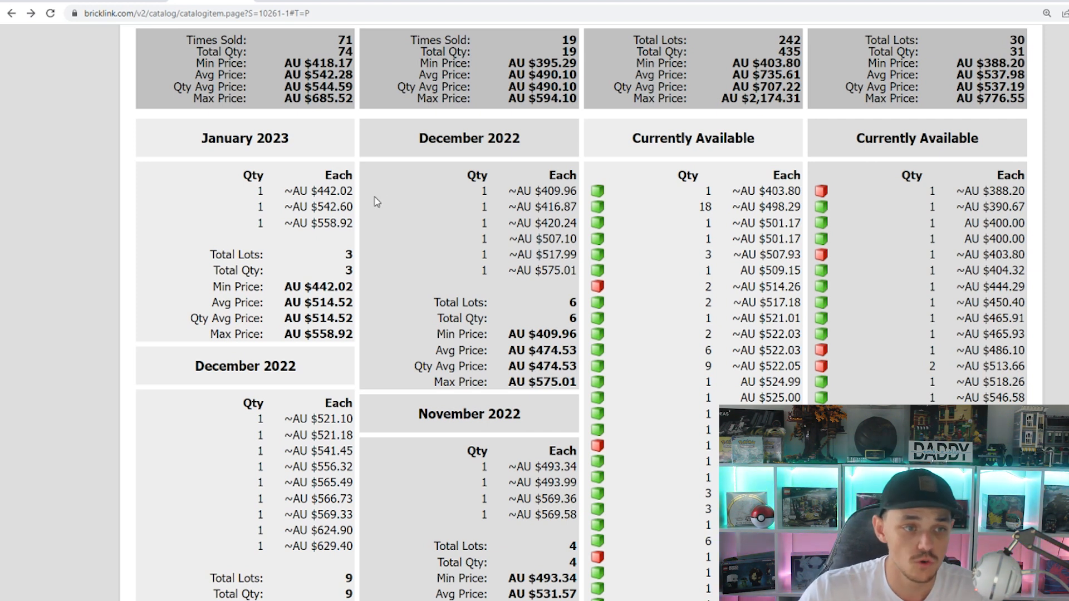
# Look through the eBay sold listings for new LEGO 10261.
pyautogui.scroll(-3)
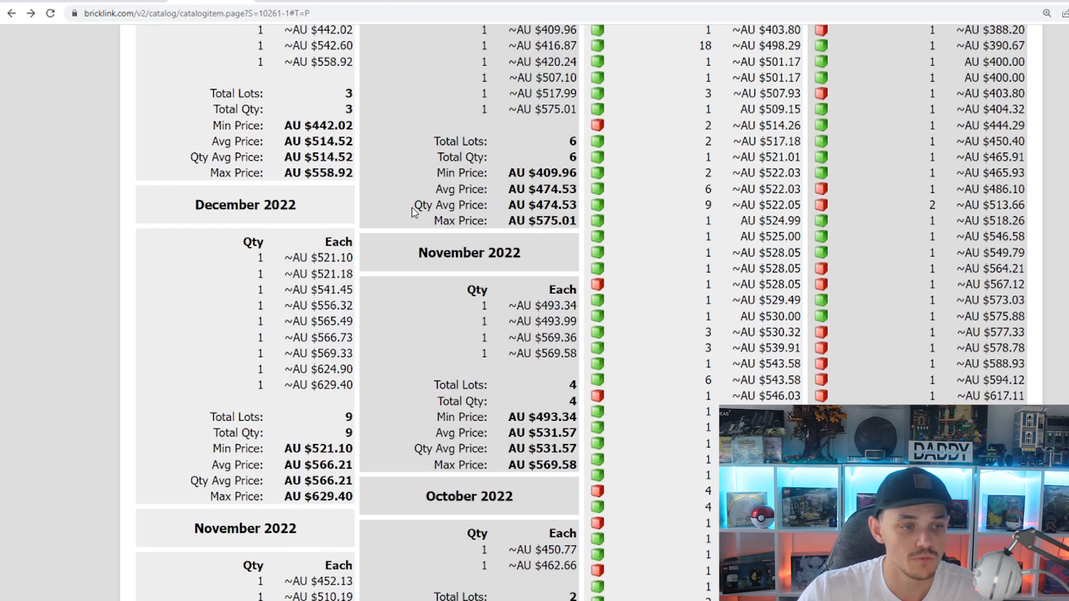
pyautogui.scroll(-3)
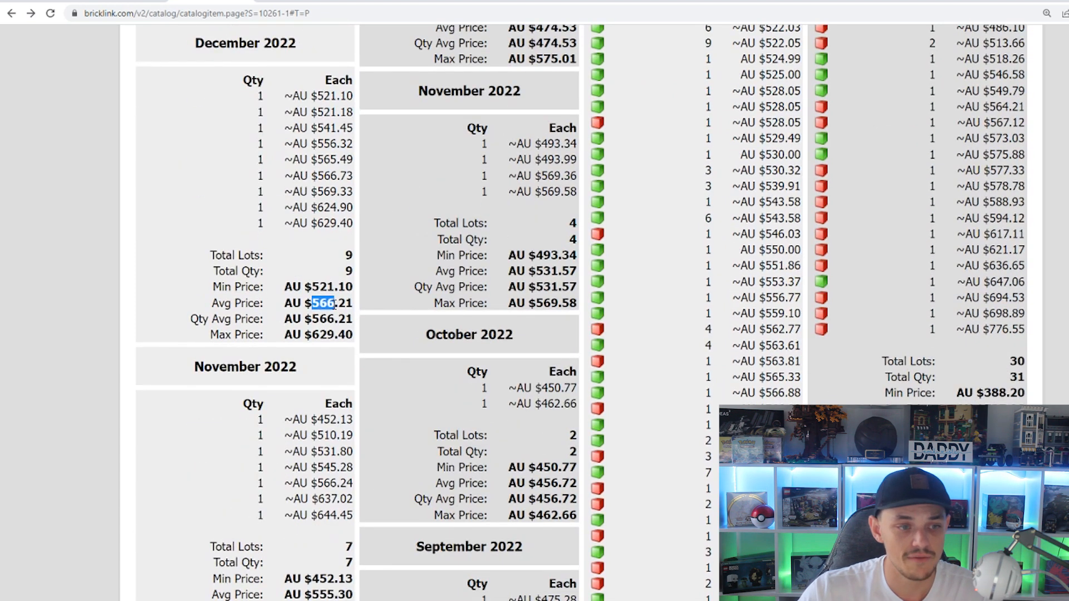
pyautogui.scroll(-3)
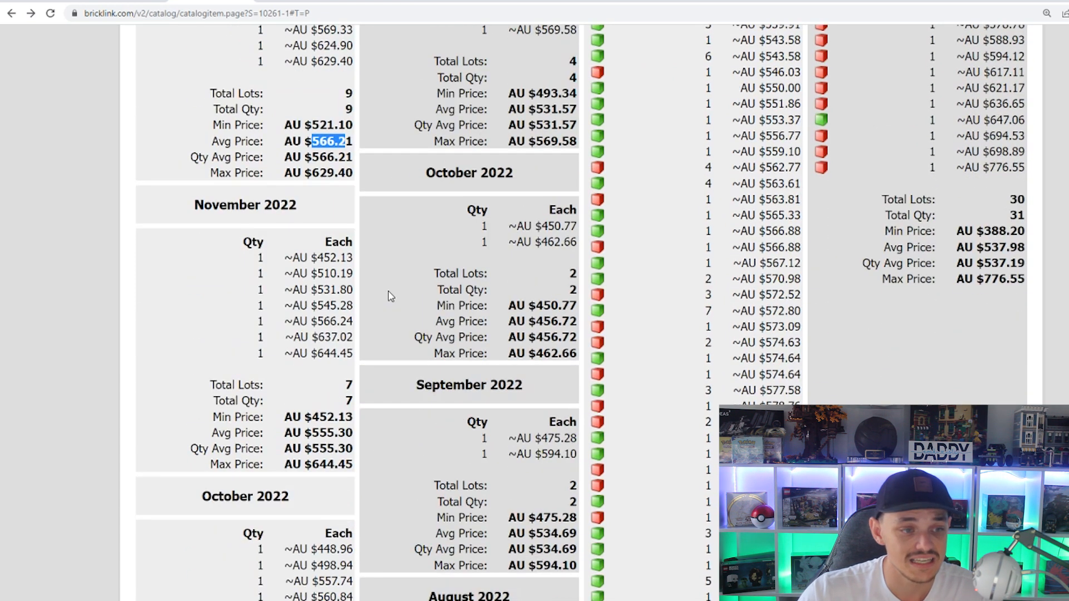
pyautogui.scroll(-3)
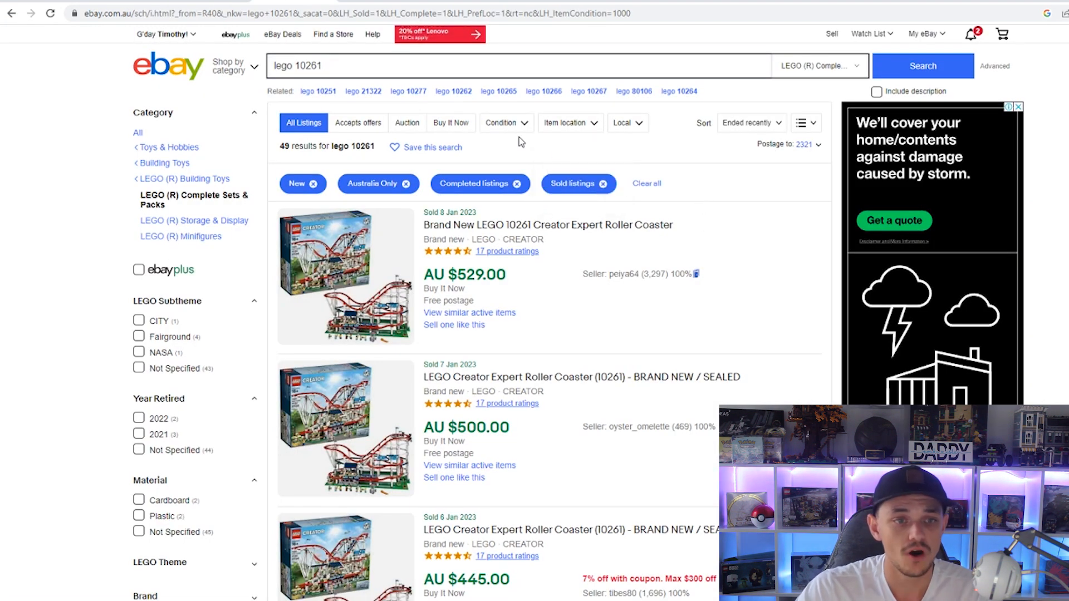
# Browse the sold Roller Coaster listings around AU $445–549 and return to the BrickLink price guide.
pyautogui.click(566, 122)
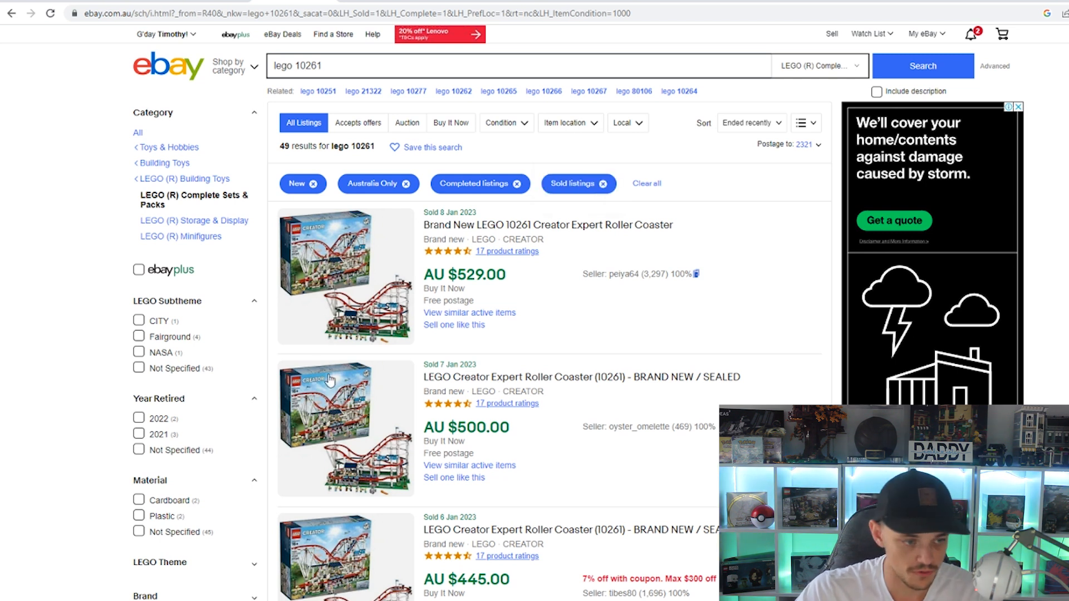
pyautogui.scroll(-3)
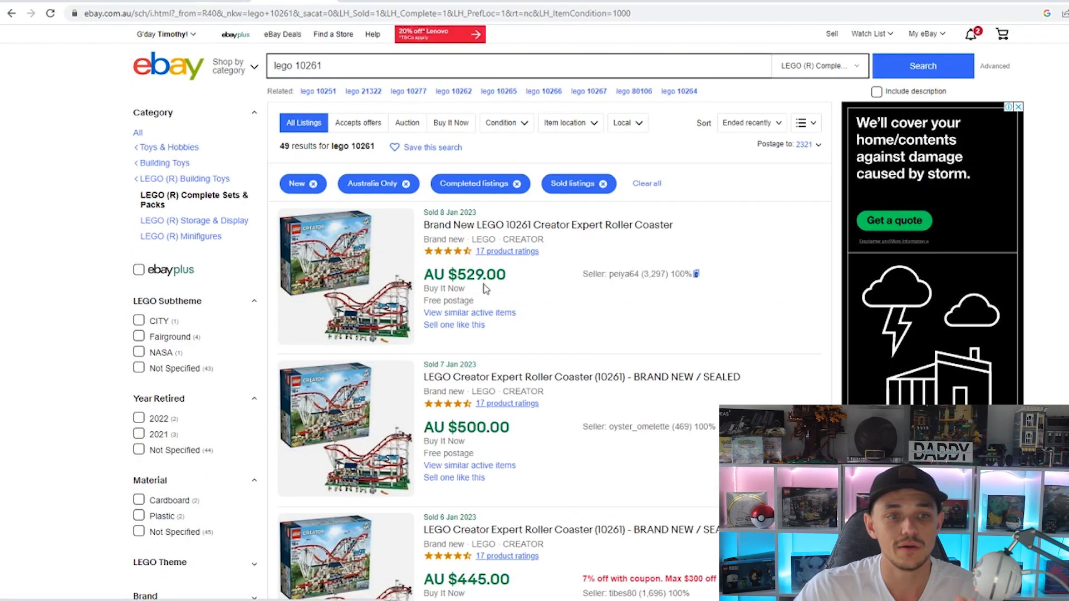
pyautogui.moveTo(511, 270)
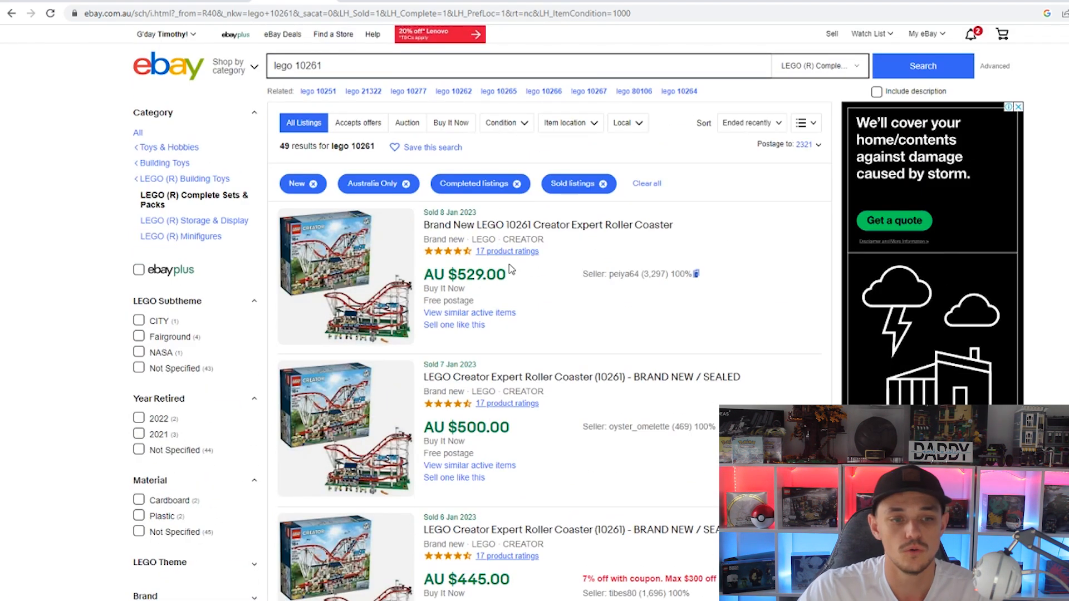
pyautogui.scroll(-3)
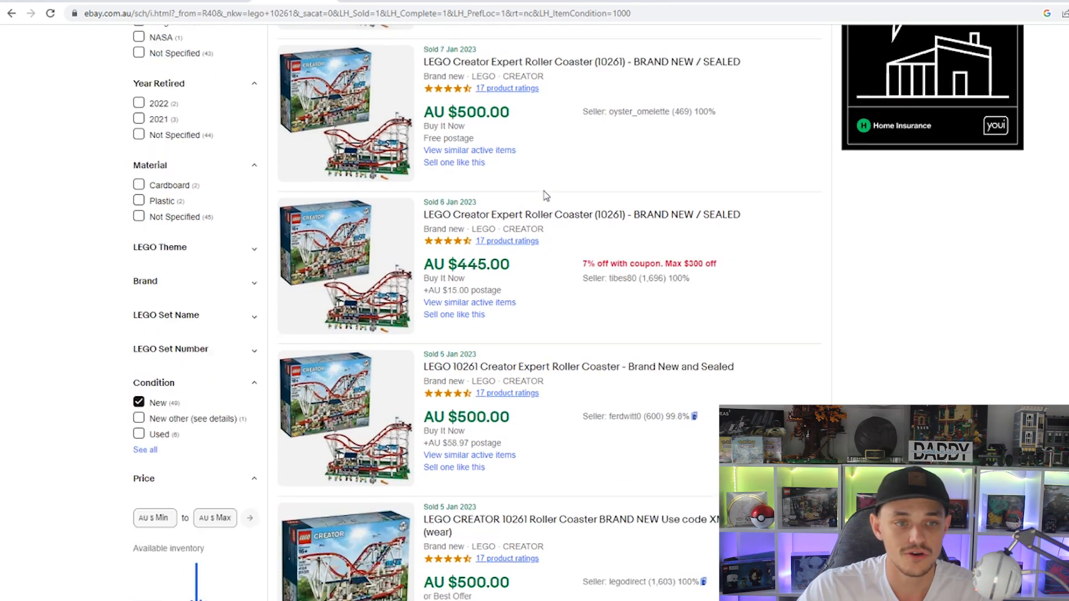
pyautogui.scroll(-3)
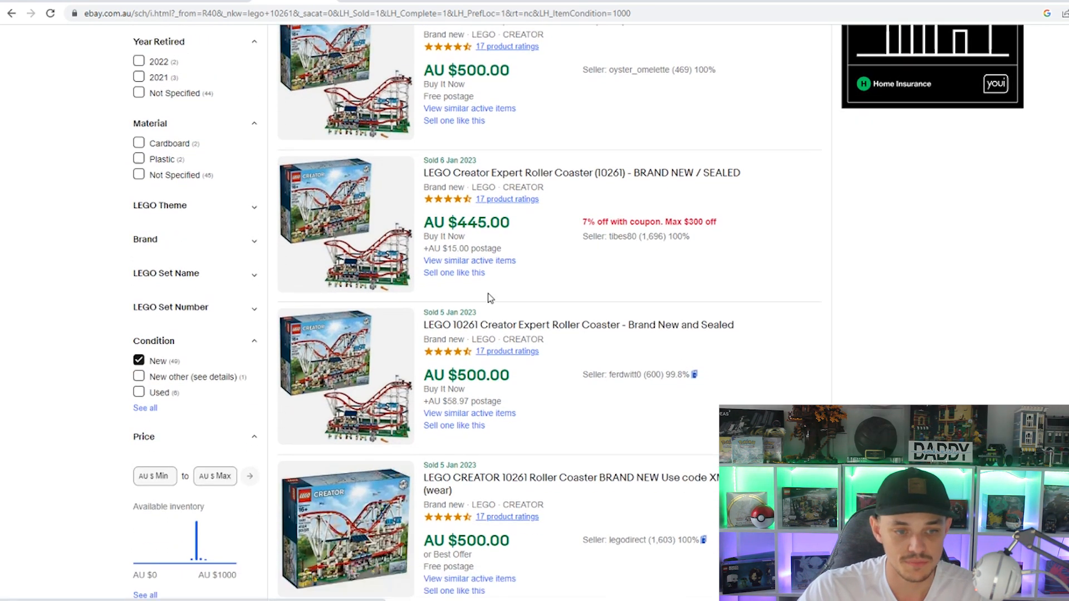
pyautogui.scroll(-3)
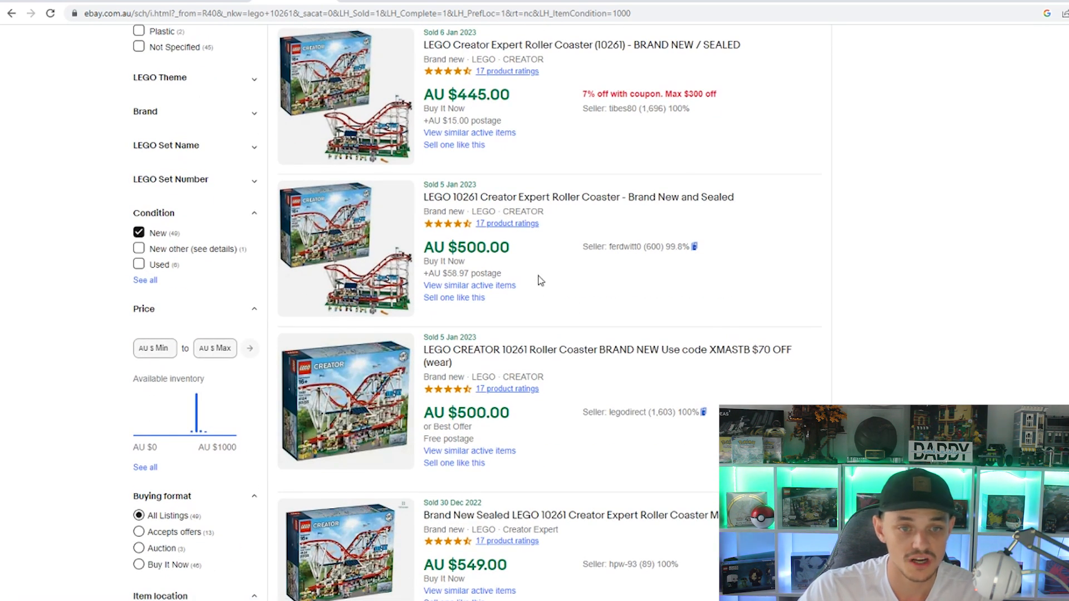
pyautogui.scroll(-3)
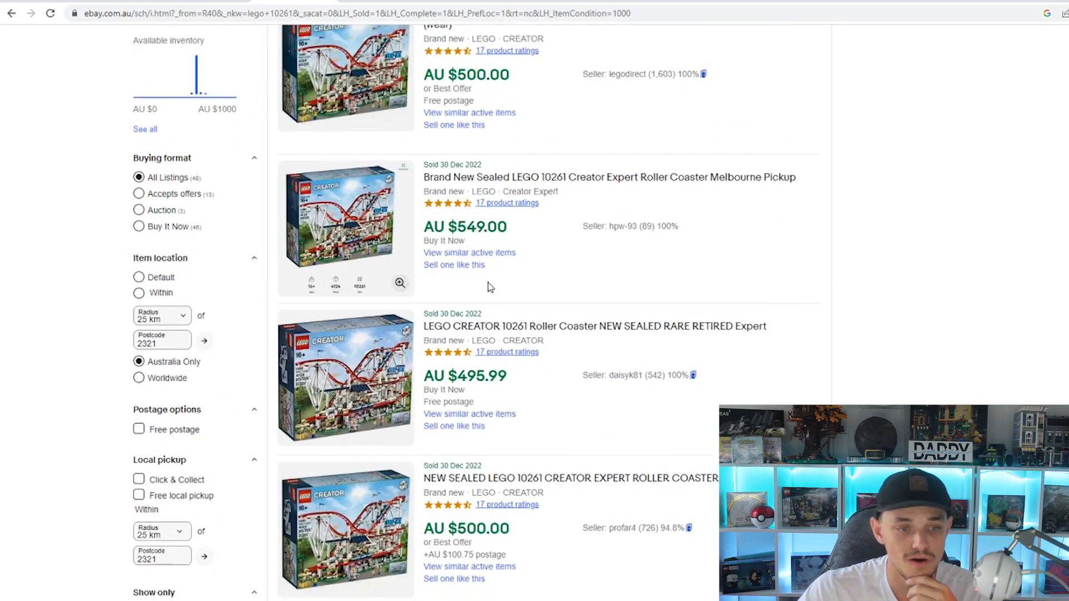
pyautogui.scroll(-3)
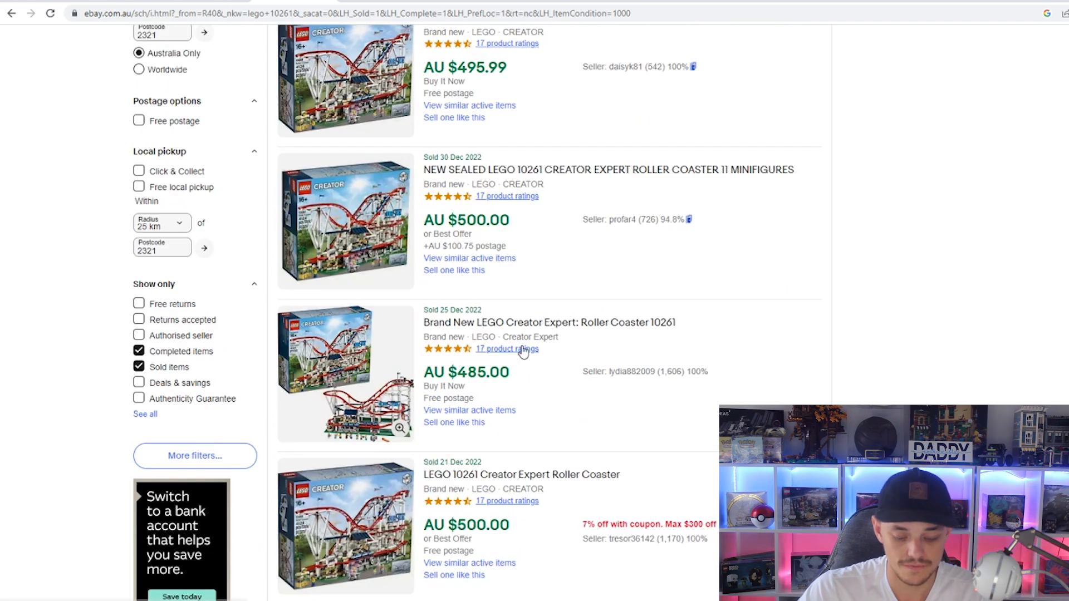
pyautogui.scroll(-3)
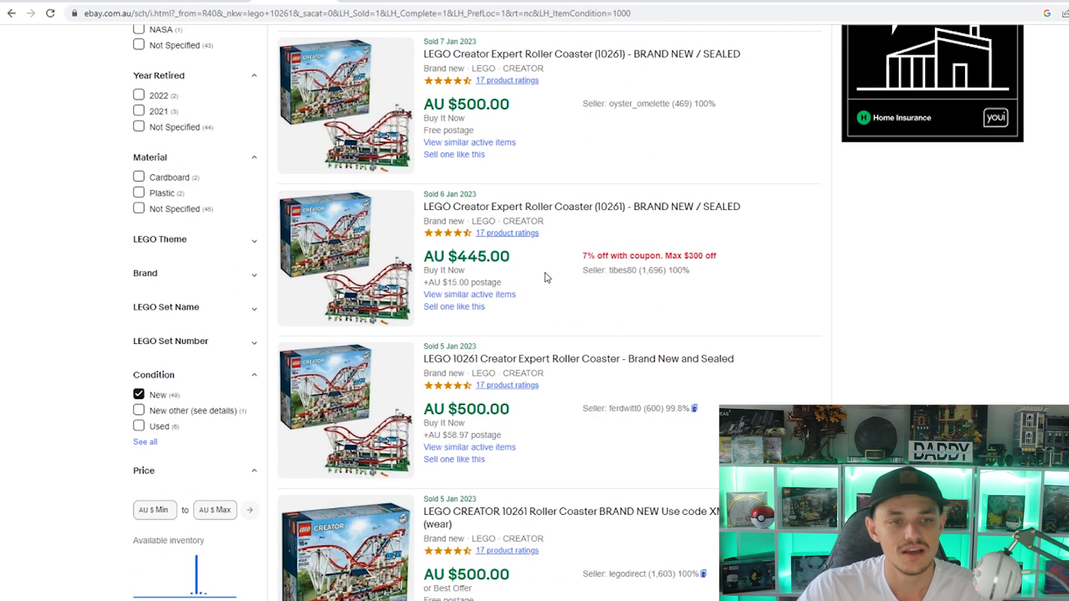
pyautogui.scroll(3)
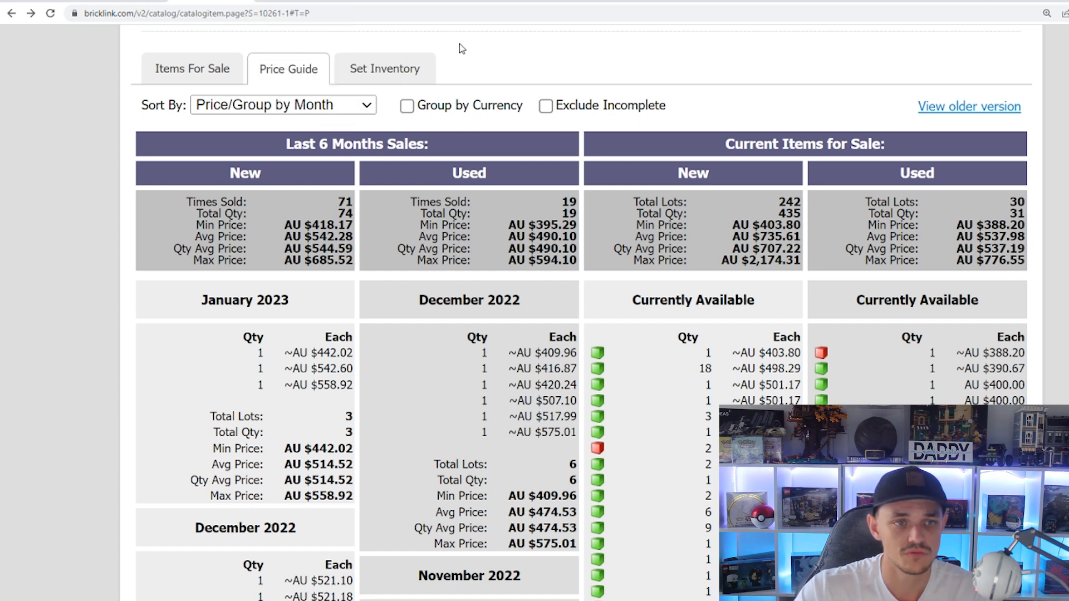
pyautogui.moveTo(401, 44)
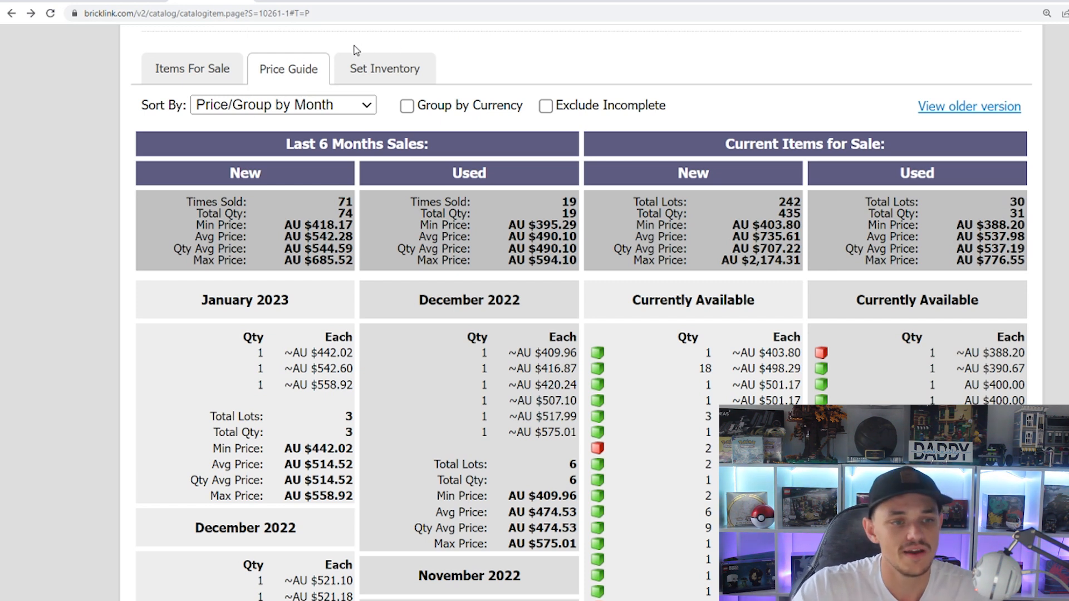
pyautogui.moveTo(461, 102)
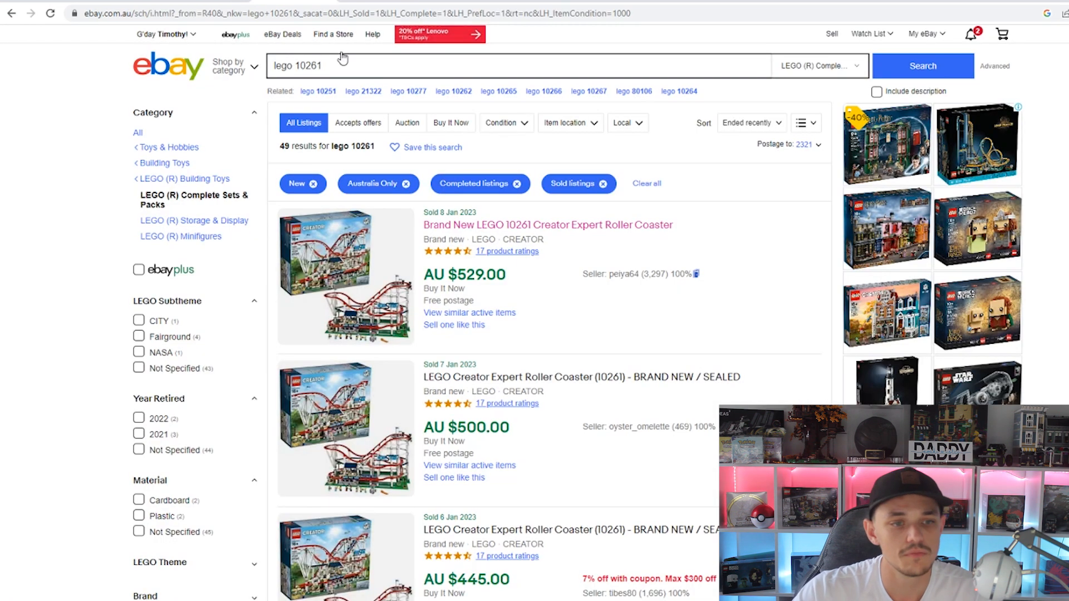
pyautogui.moveTo(694, 187)
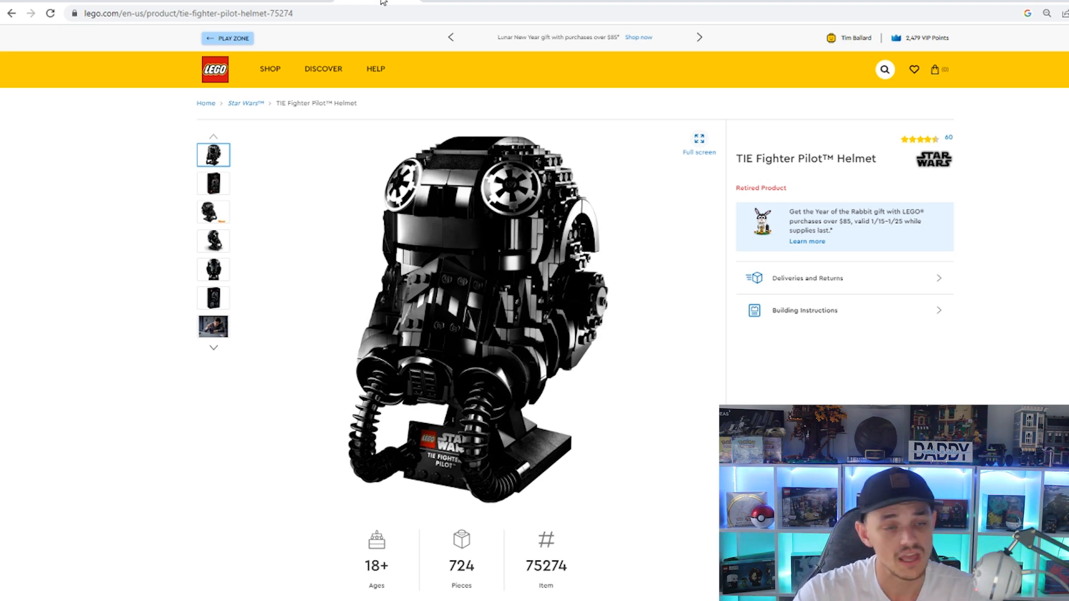
pyautogui.moveTo(213, 184)
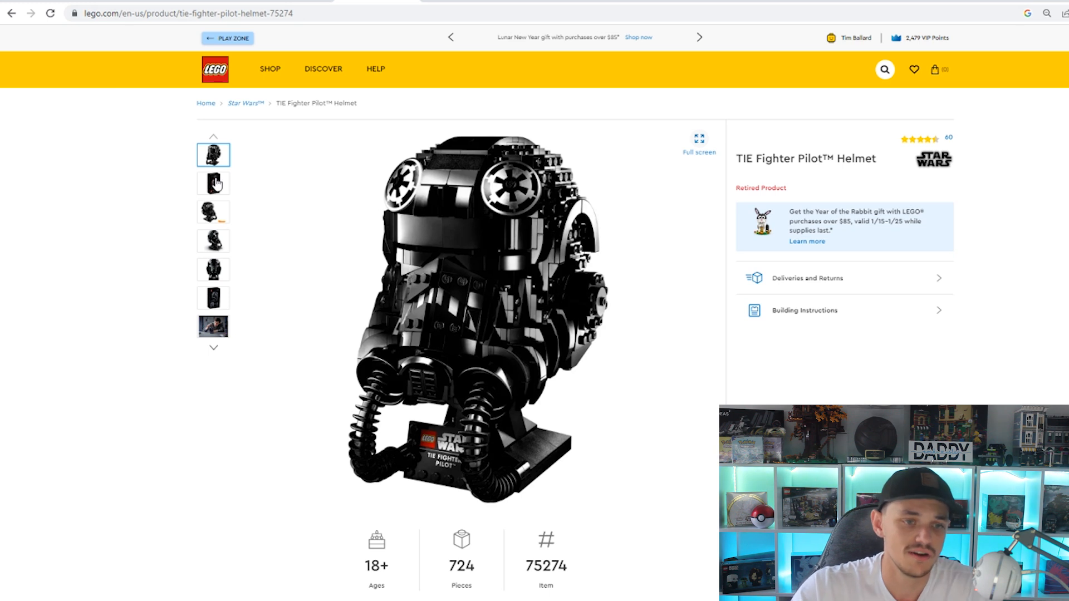
# View the TIE Fighter Pilot Helmet box photo, then the Brickset page for 75274.
pyautogui.click(213, 183)
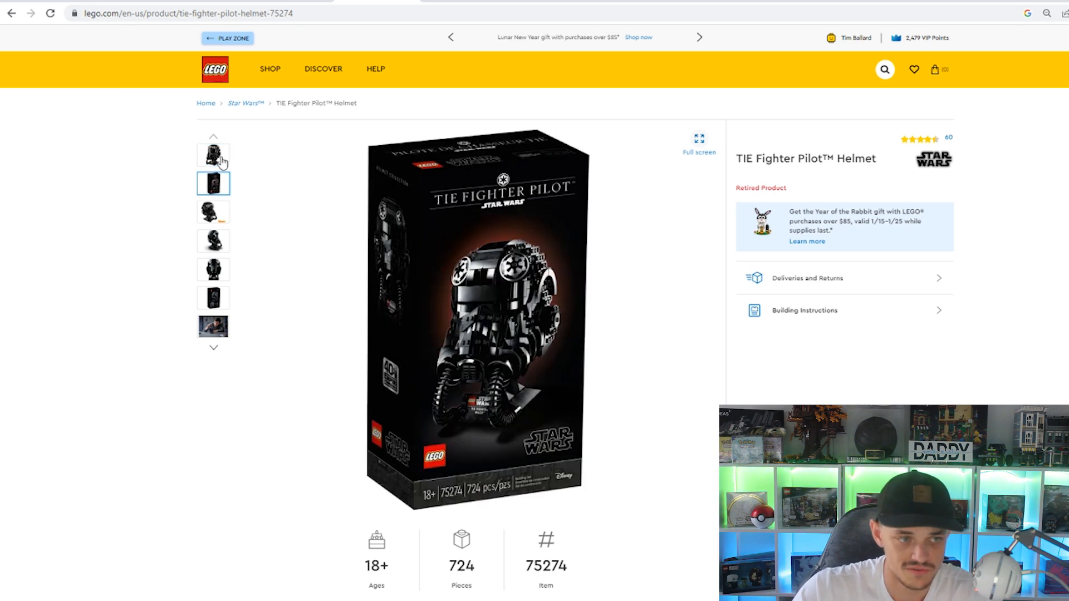
pyautogui.click(213, 156)
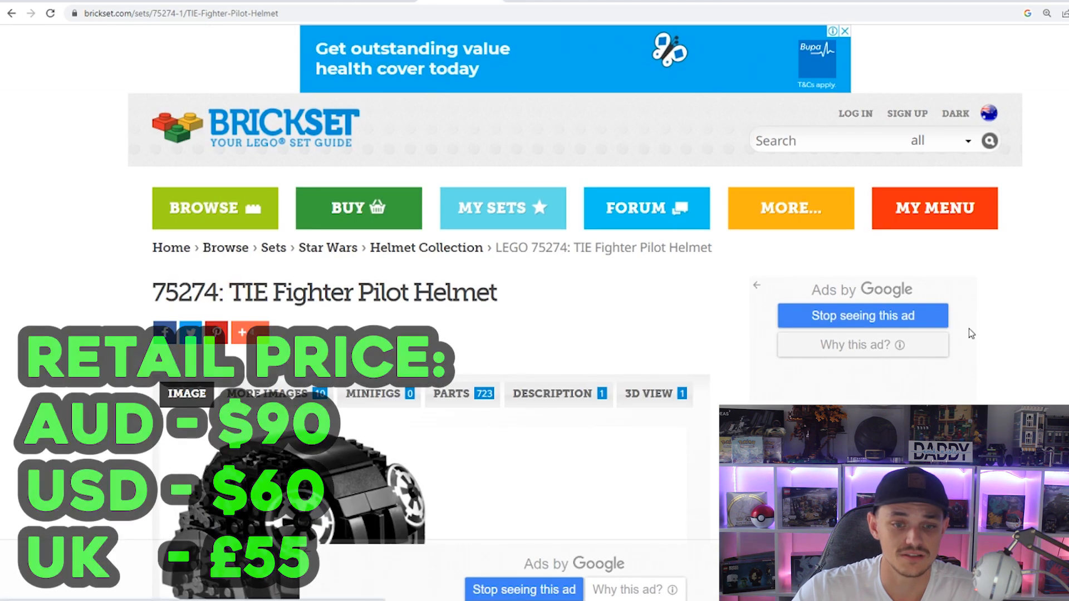
# Check the Set Details for 75274 on Brickset before its BrickLink catalog entry.
pyautogui.scroll(-3)
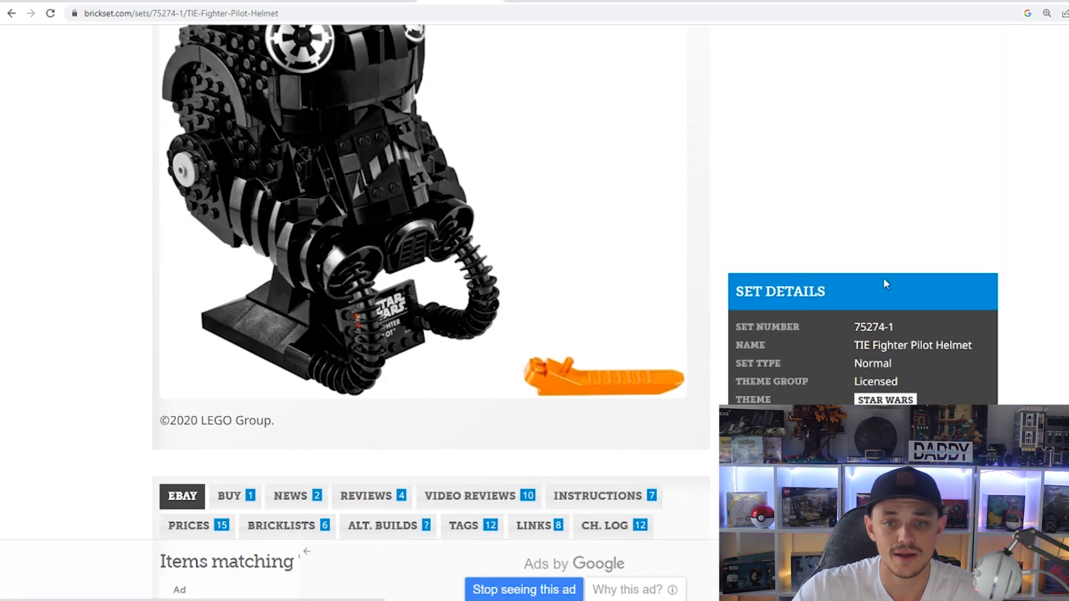
pyautogui.scroll(-3)
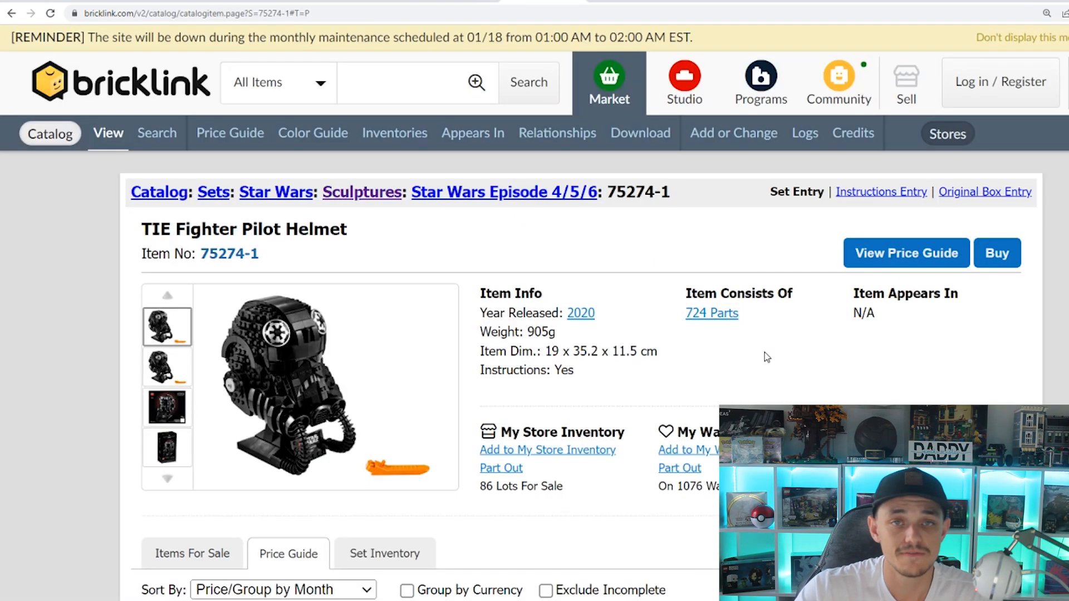
pyautogui.scroll(-3)
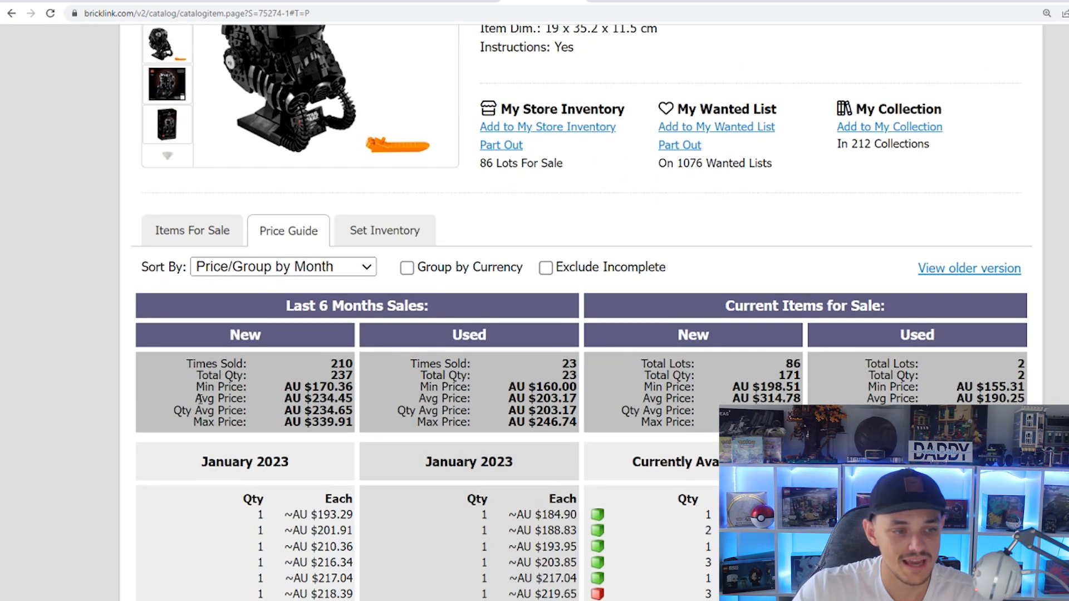
pyautogui.doubleClick(327, 399)
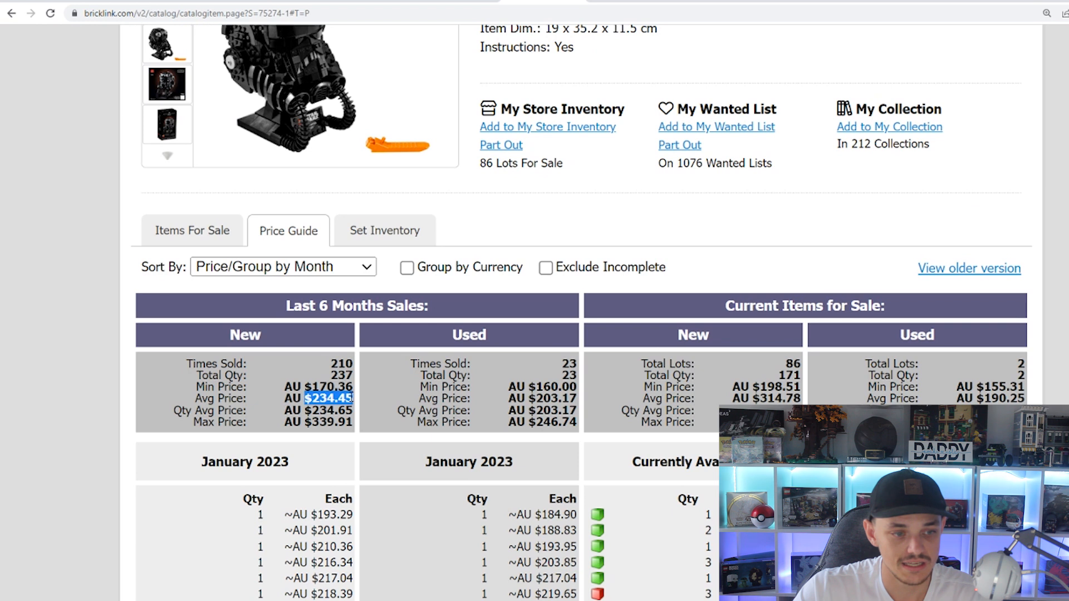
pyautogui.scroll(-3)
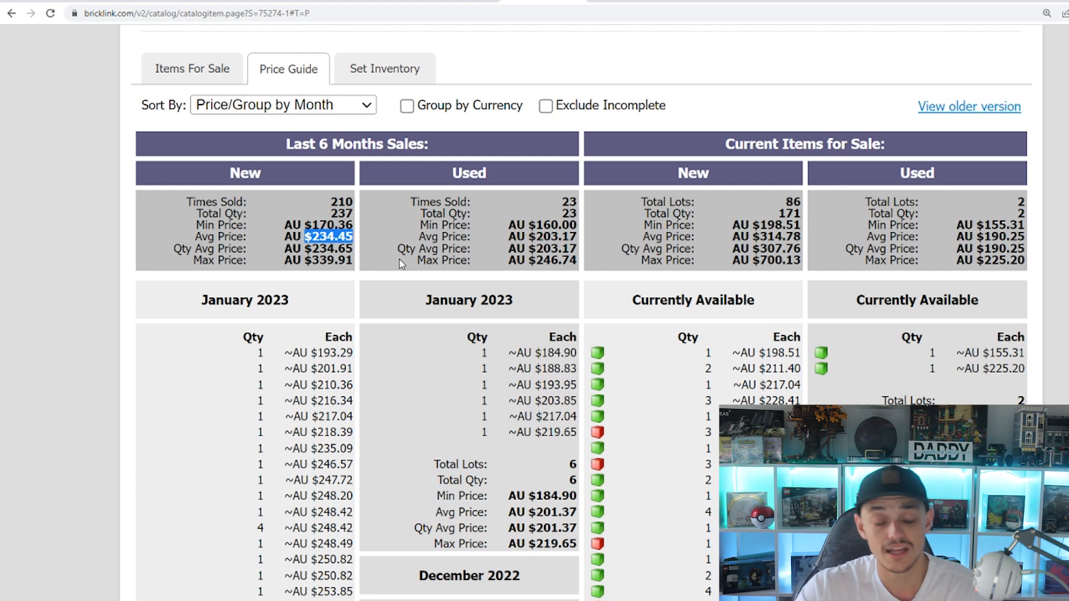
pyautogui.scroll(-3)
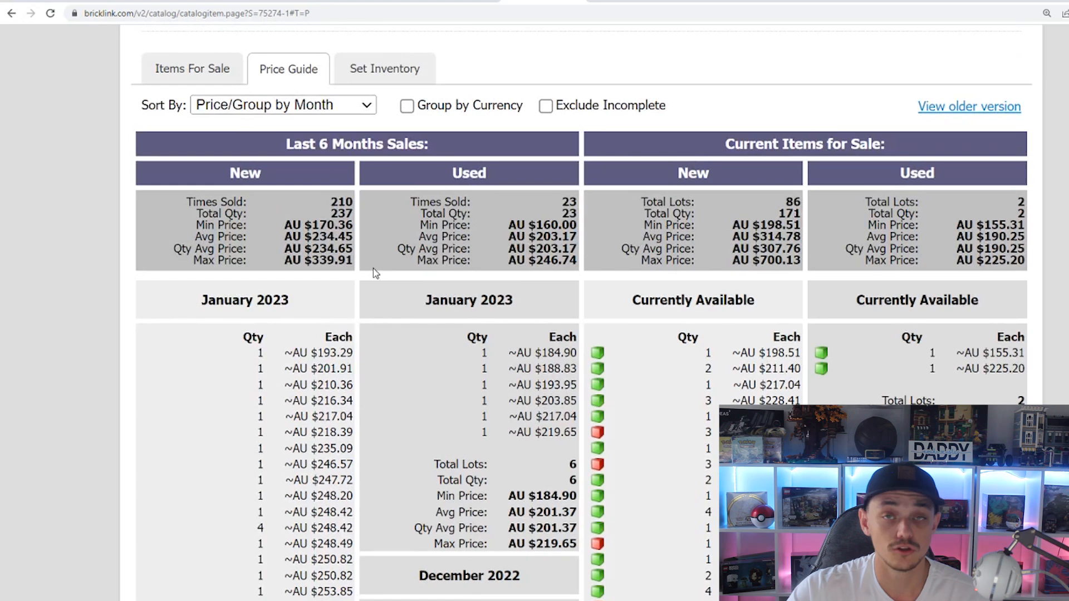
pyautogui.moveTo(368, 219)
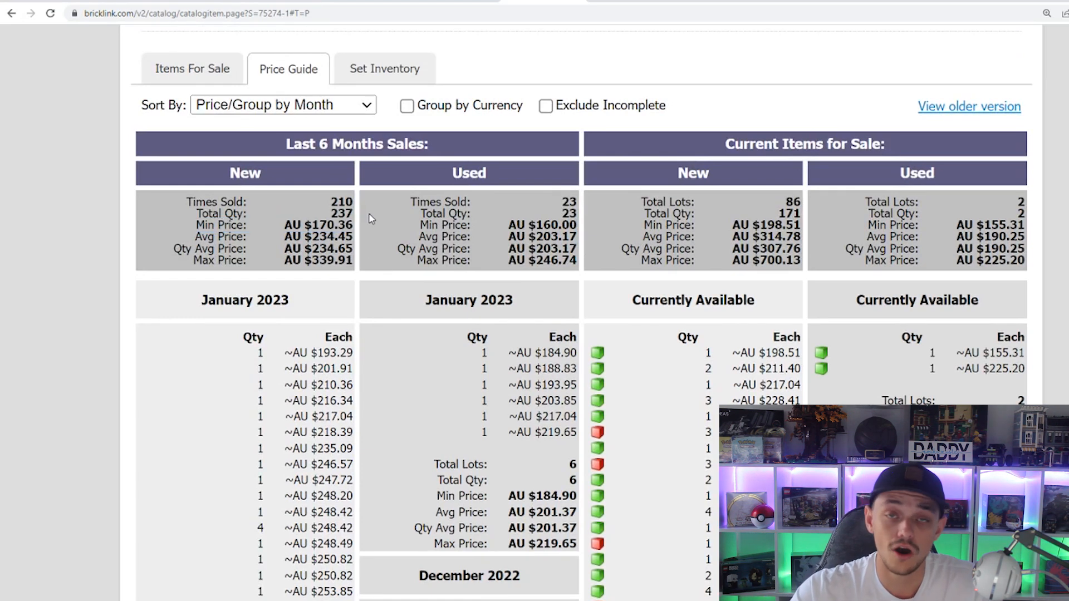
pyautogui.scroll(-3)
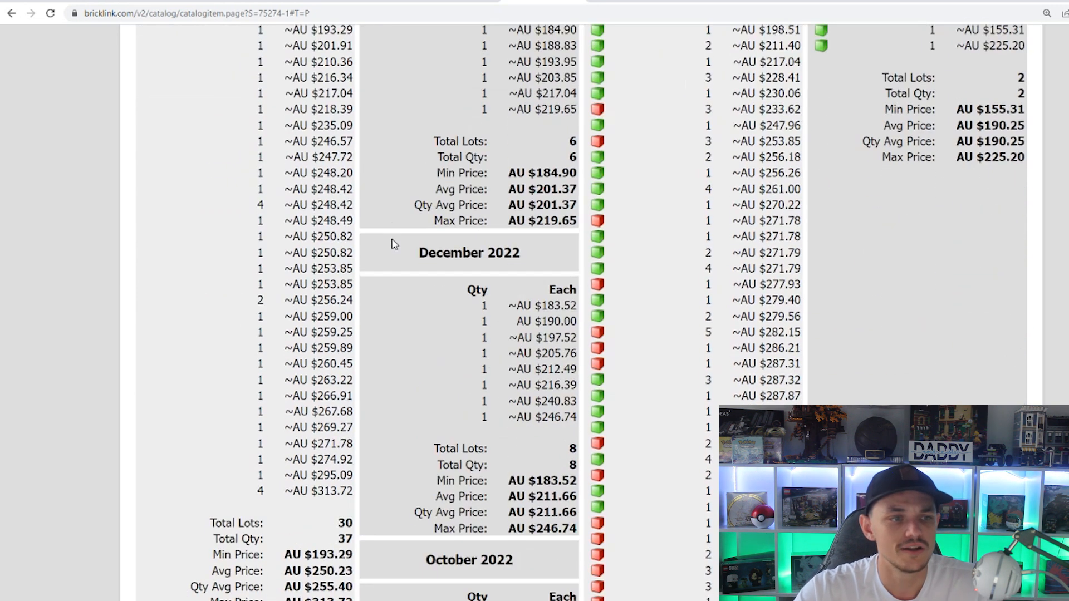
pyautogui.scroll(-3)
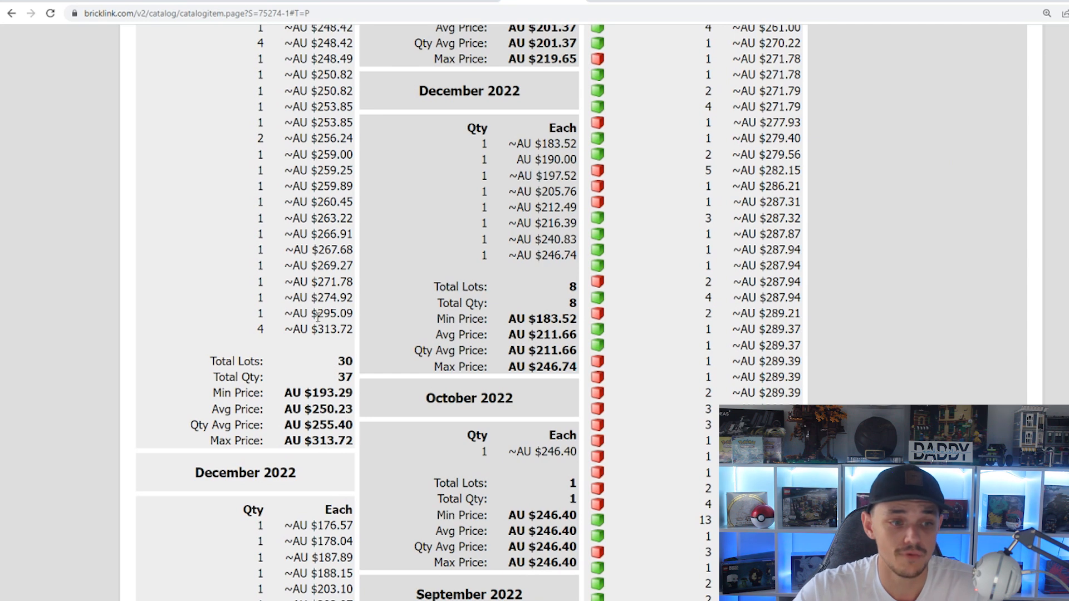
pyautogui.scroll(-3)
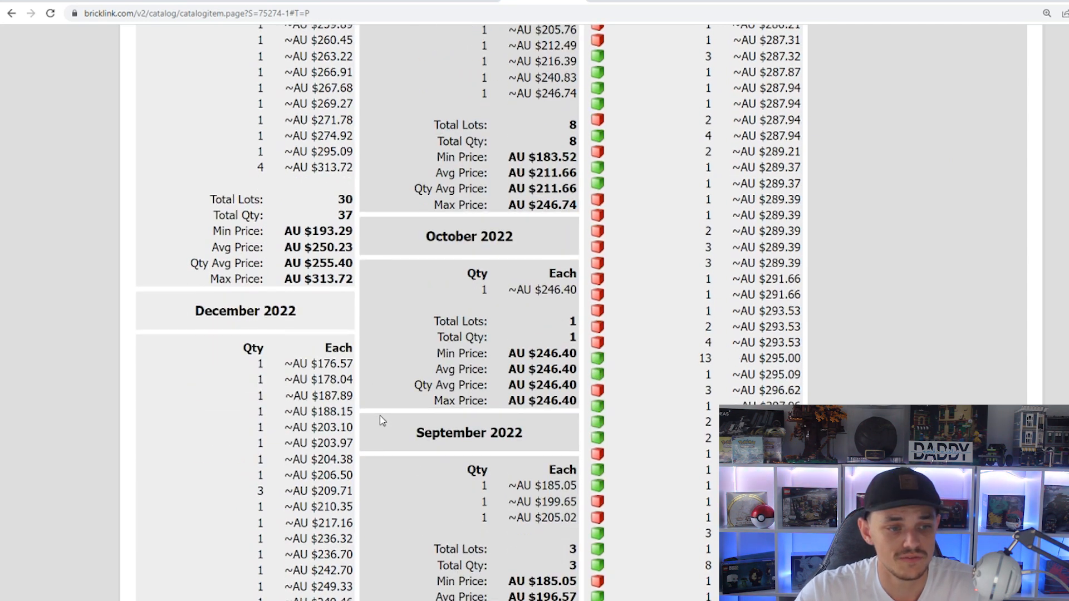
pyautogui.scroll(-3)
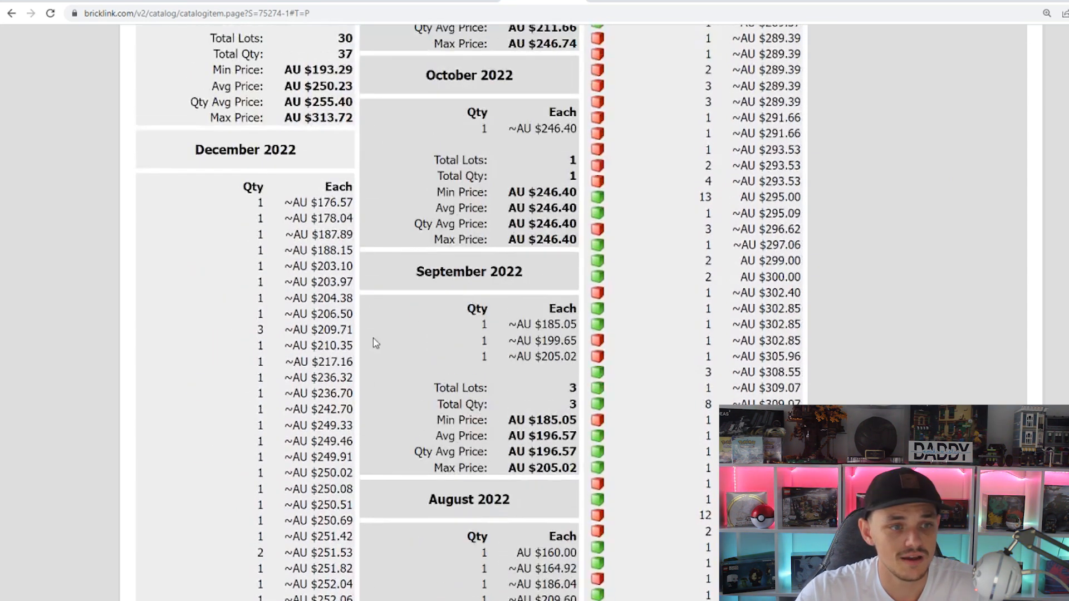
pyautogui.scroll(-3)
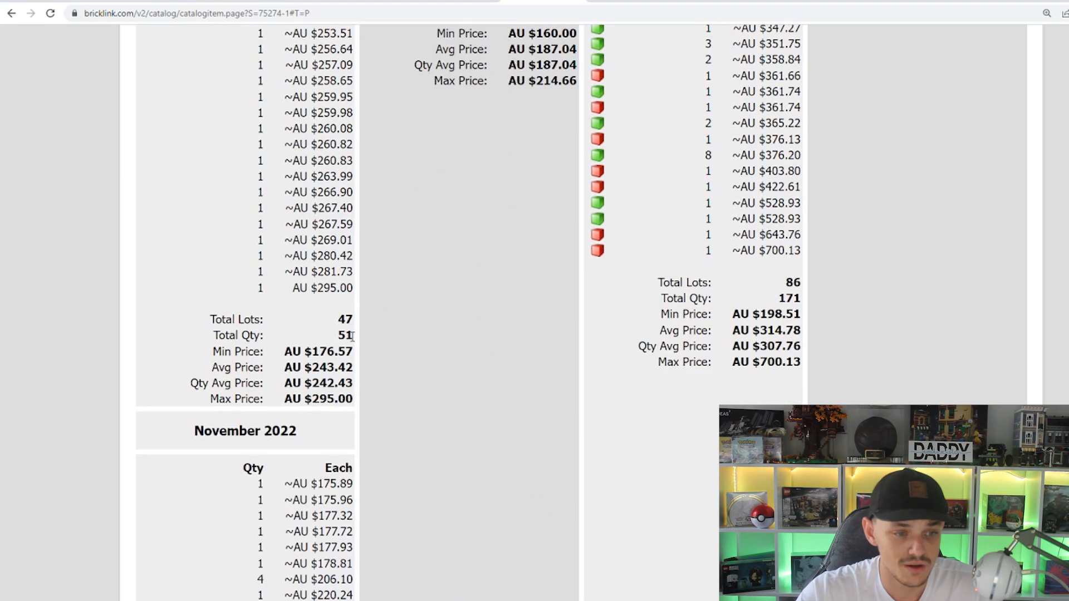
pyautogui.scroll(-3)
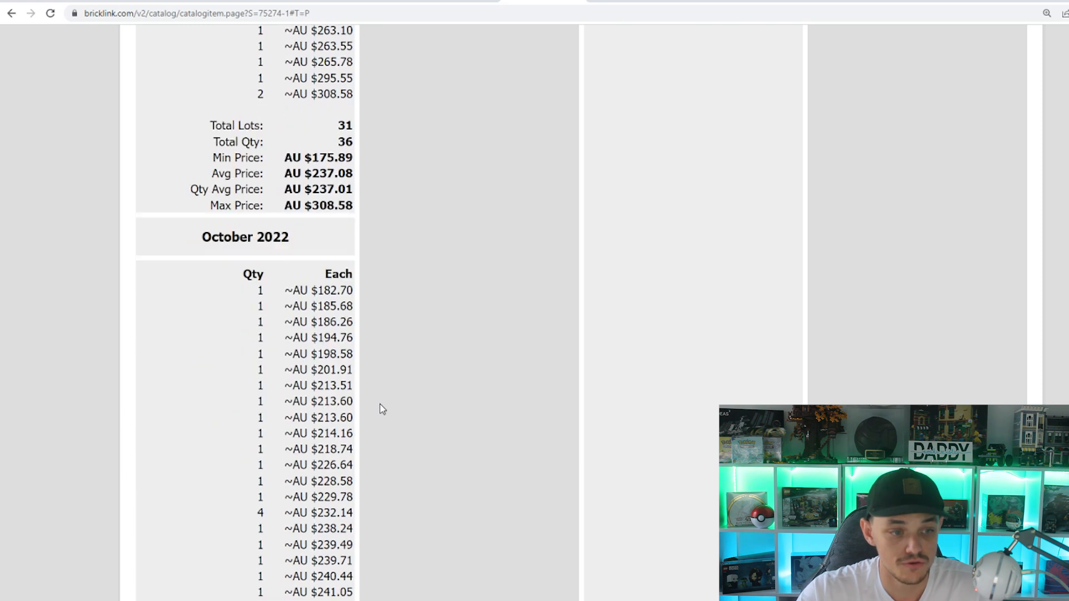
pyautogui.scroll(-3)
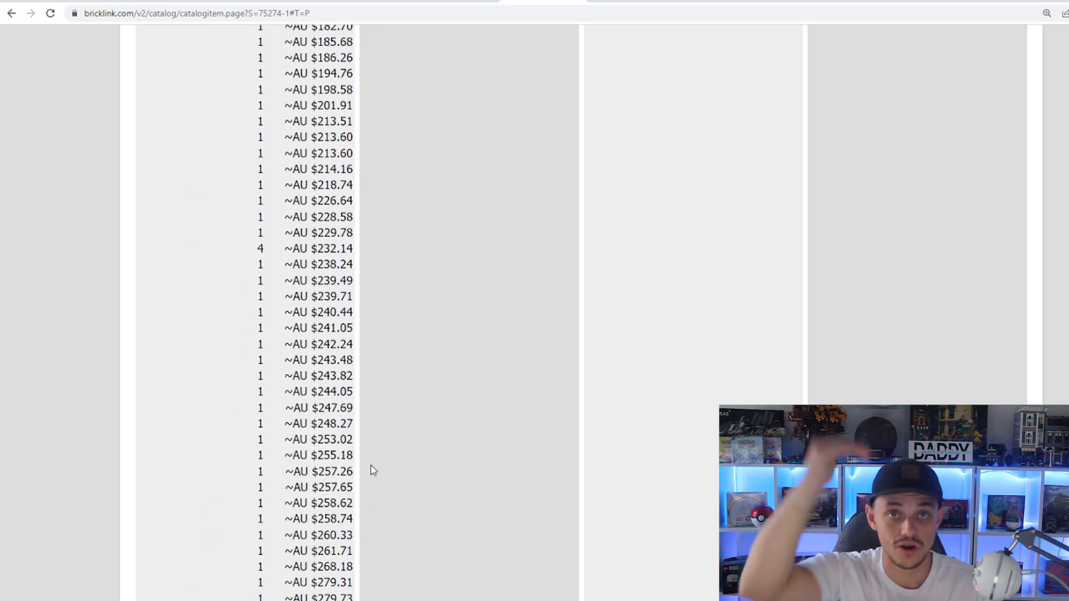
pyautogui.scroll(-3)
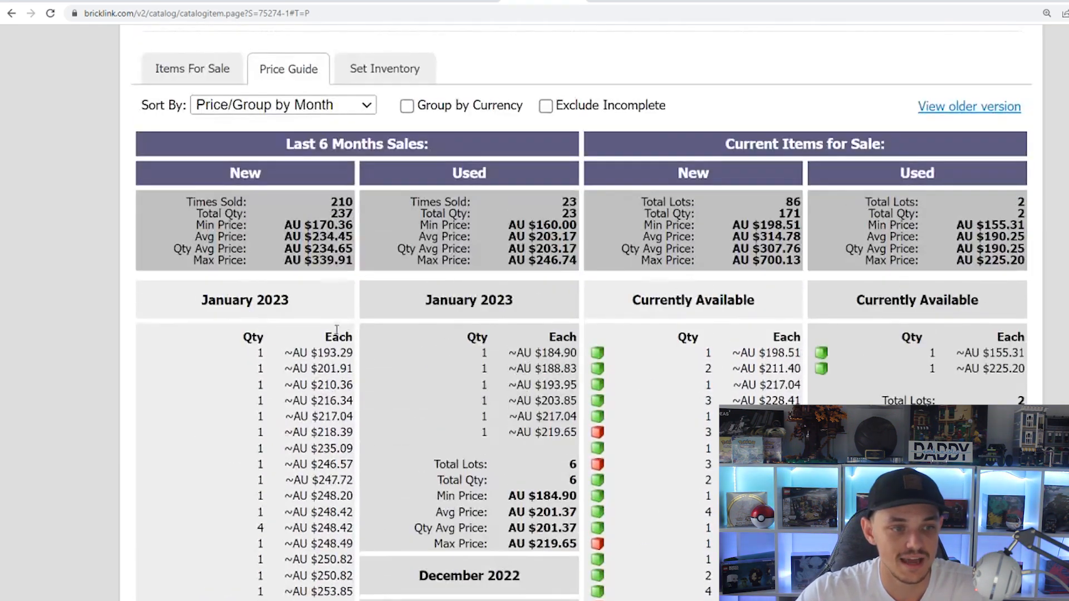
pyautogui.scroll(-3)
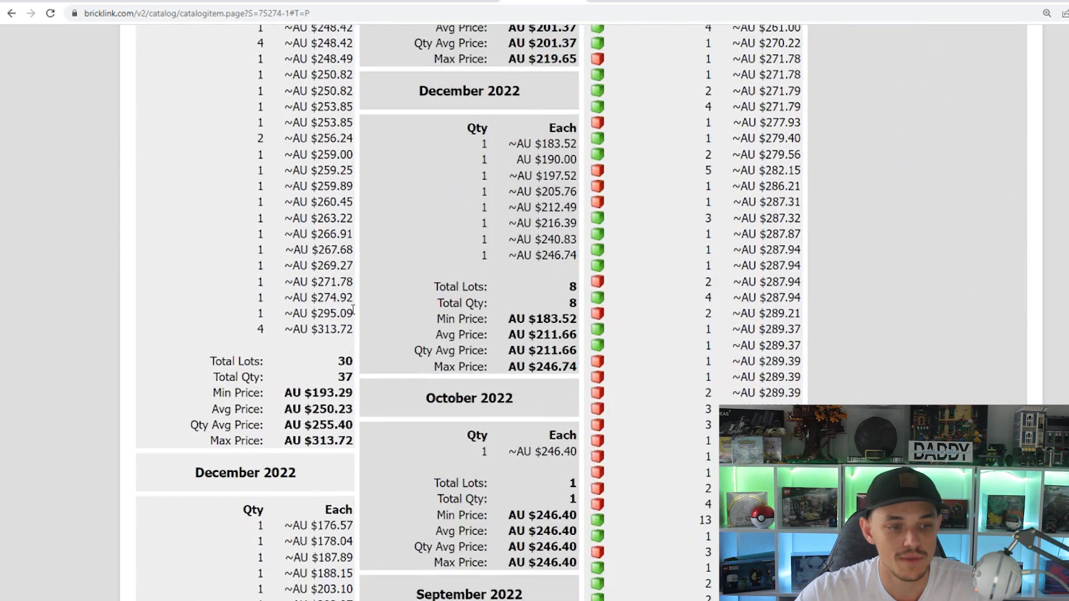
pyautogui.scroll(-3)
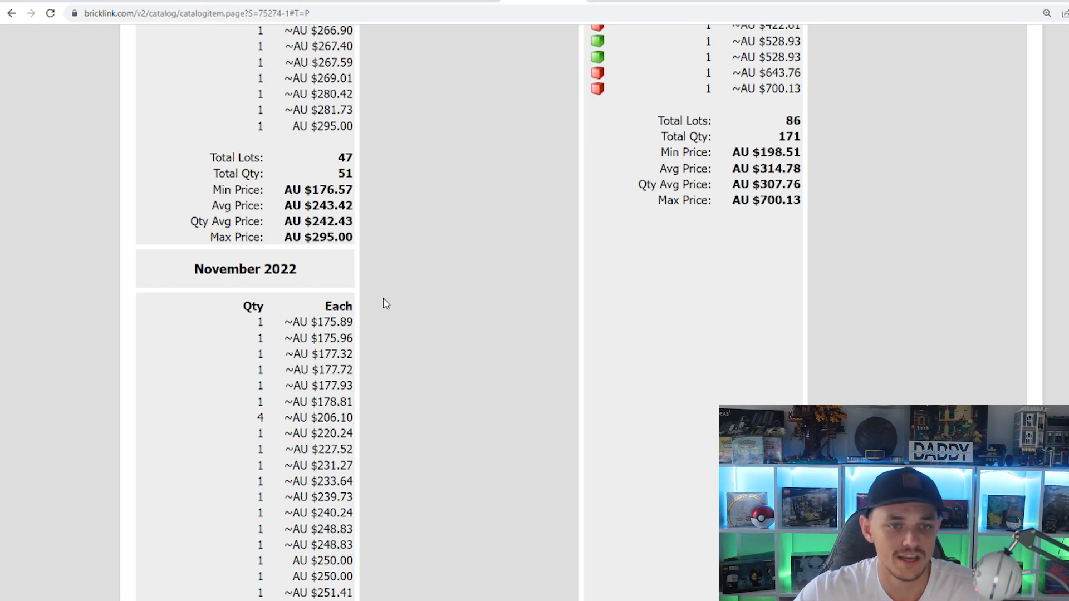
pyautogui.moveTo(389, 324)
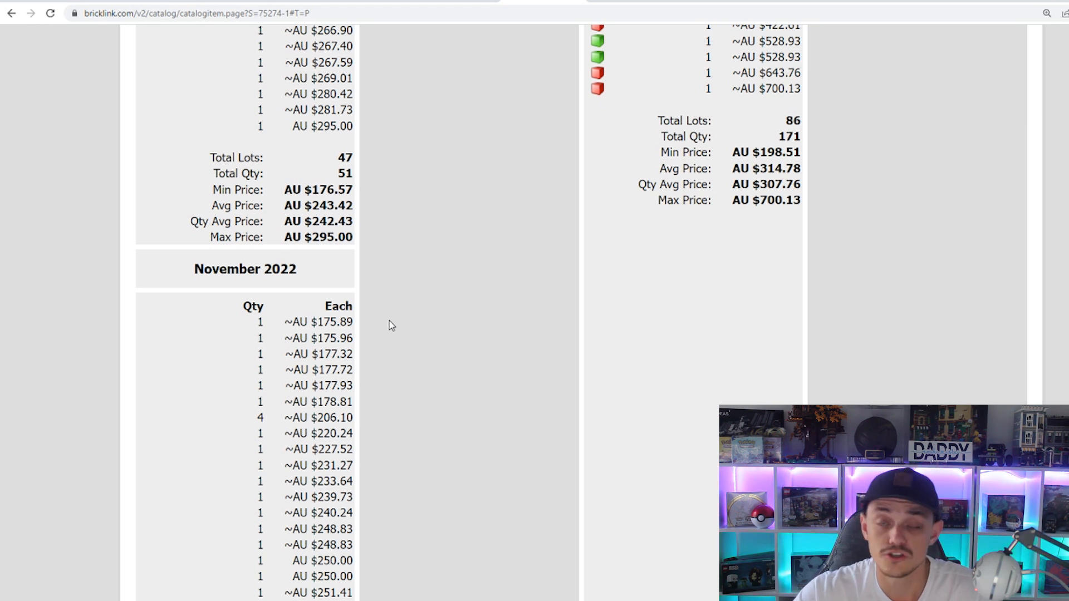
pyautogui.scroll(-3)
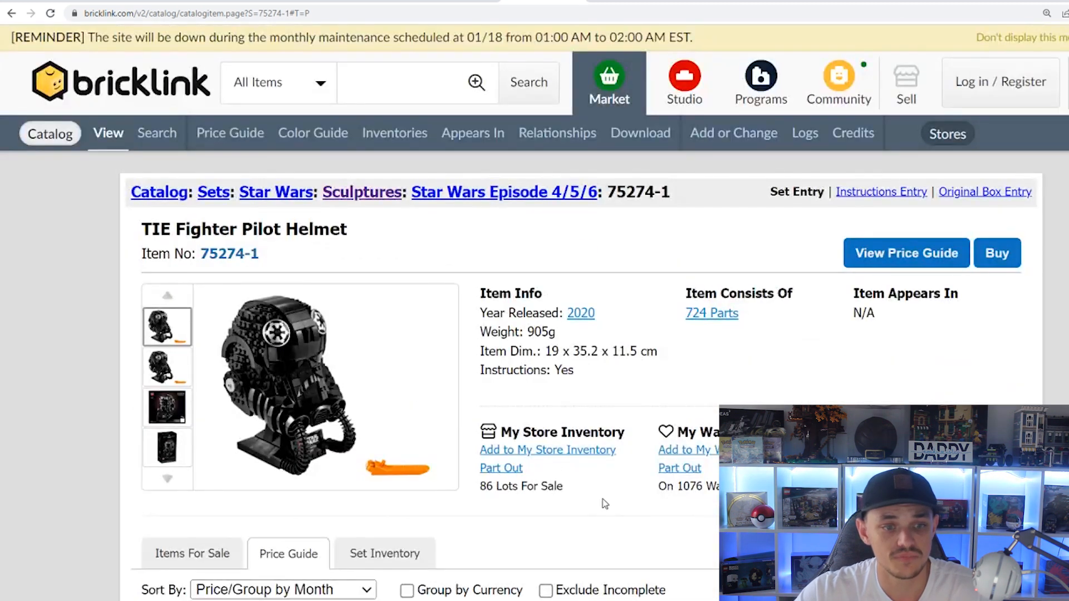
pyautogui.moveTo(600, 521)
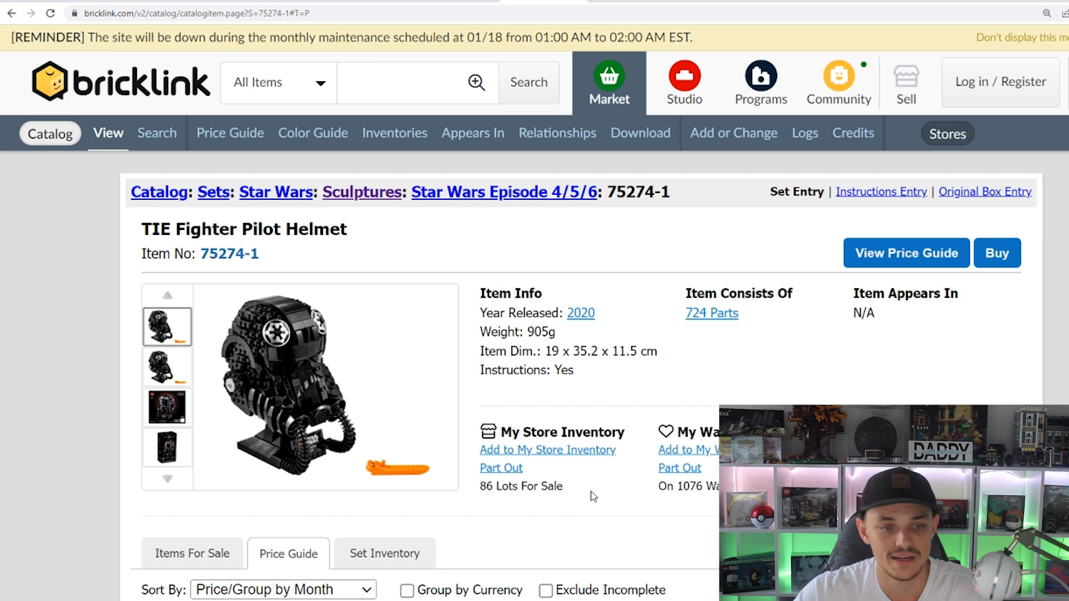
pyautogui.scroll(-3)
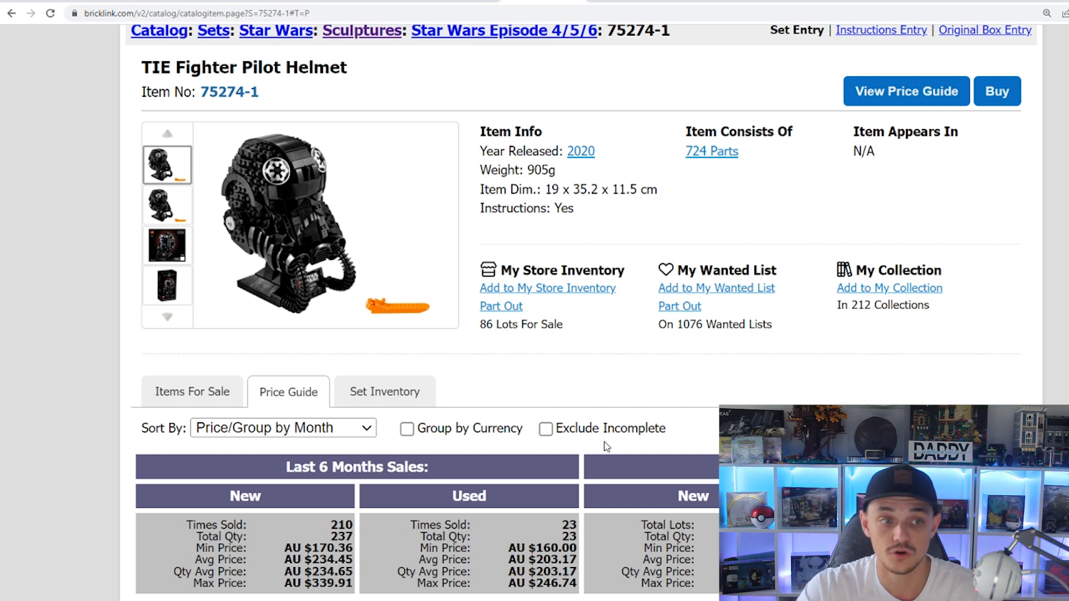
pyautogui.moveTo(657, 202)
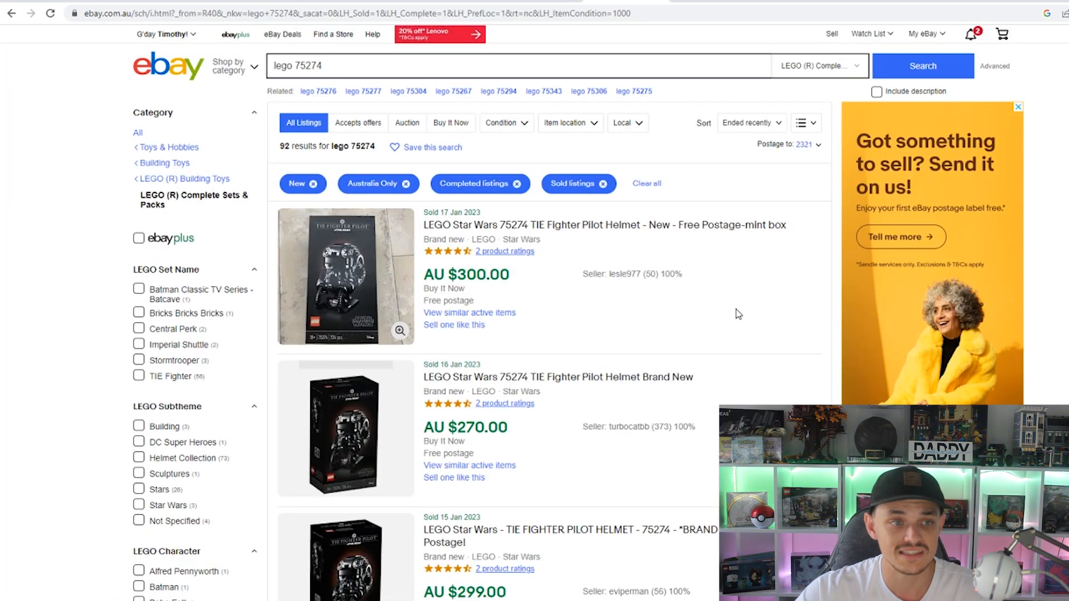
pyautogui.scroll(-3)
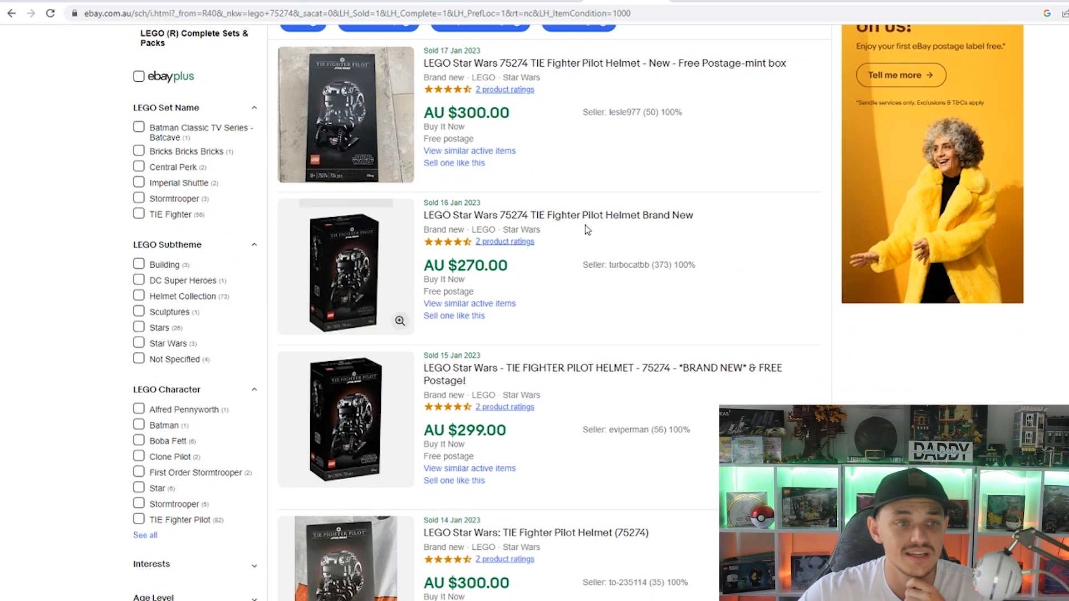
pyautogui.scroll(-3)
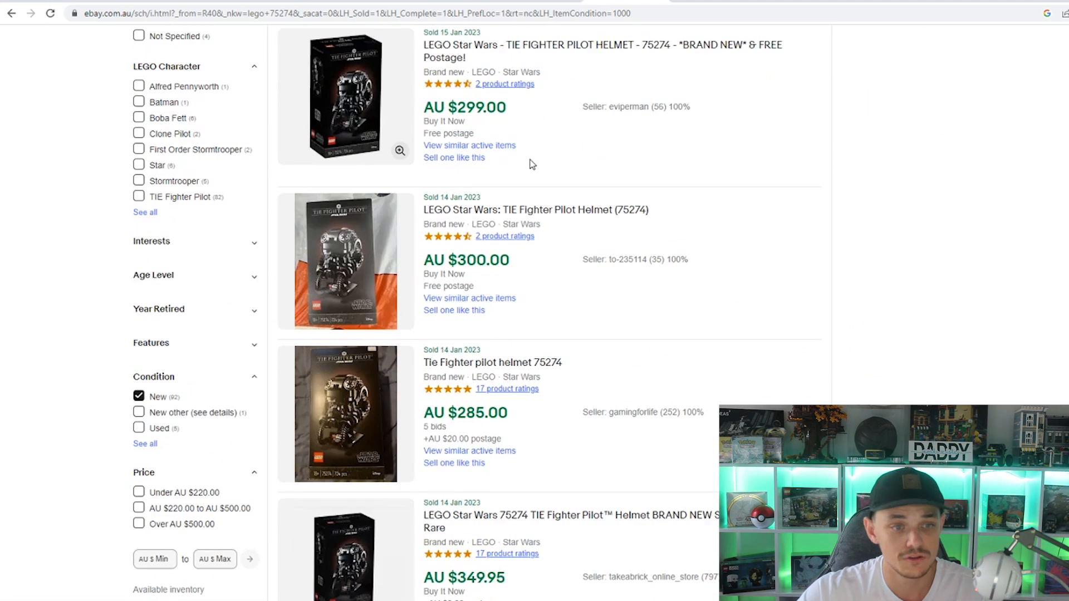
pyautogui.scroll(-3)
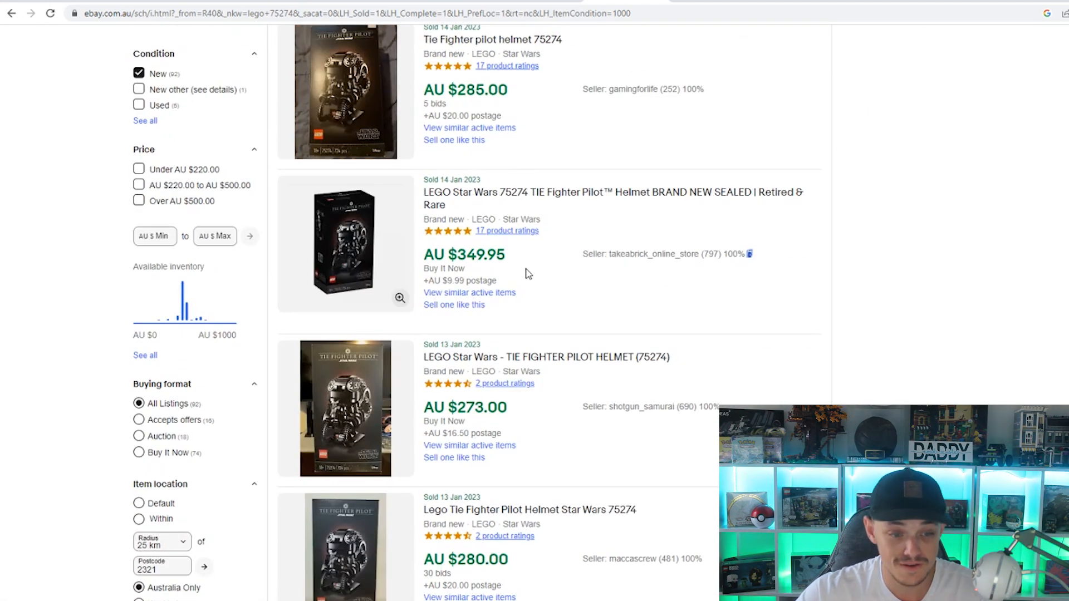
pyautogui.scroll(-3)
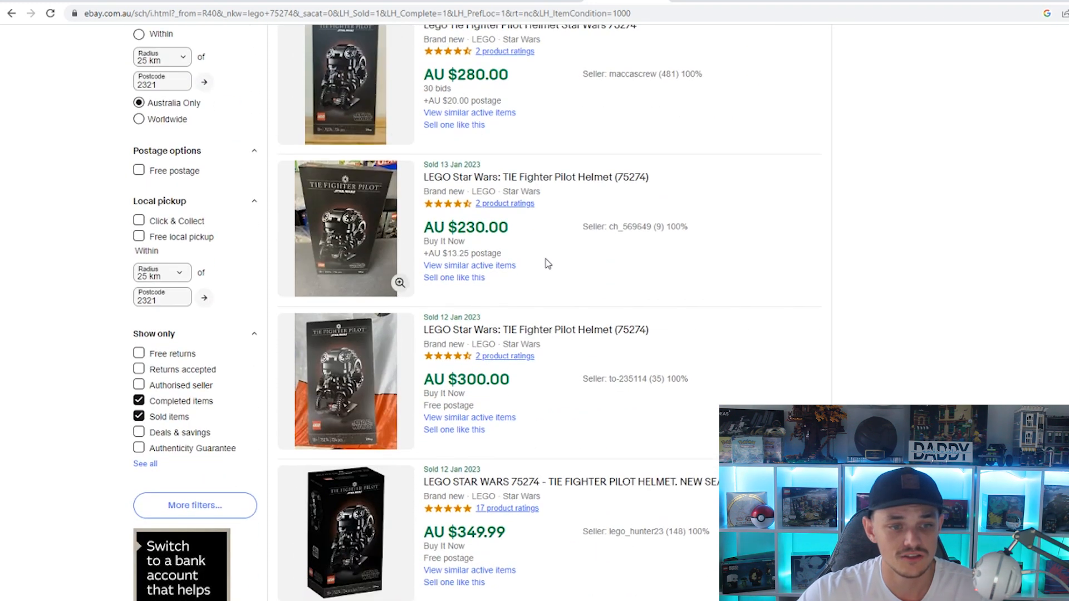
pyautogui.scroll(-3)
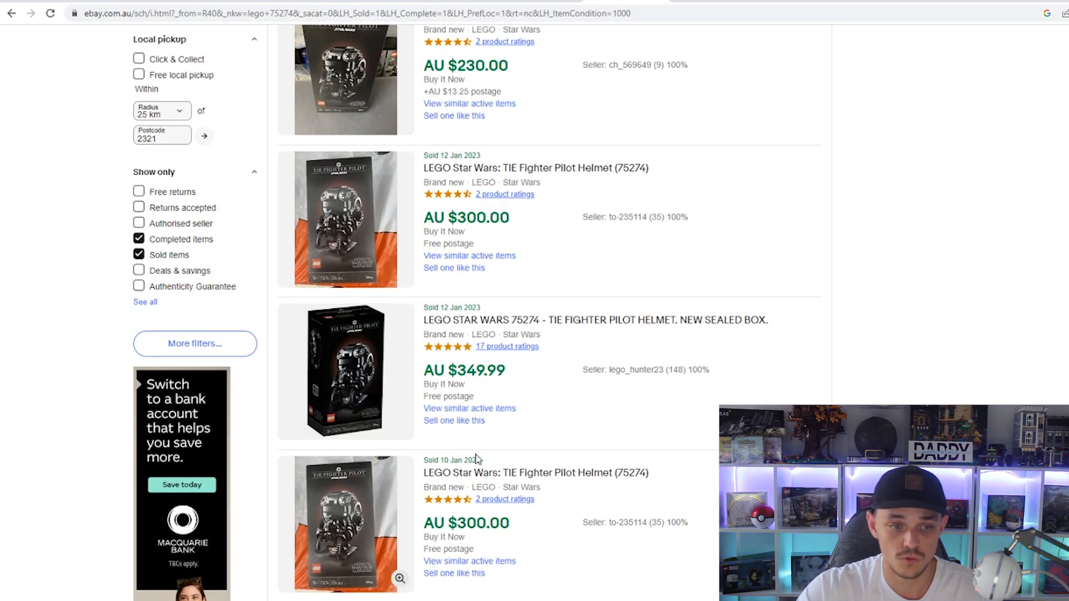
pyautogui.moveTo(513, 435)
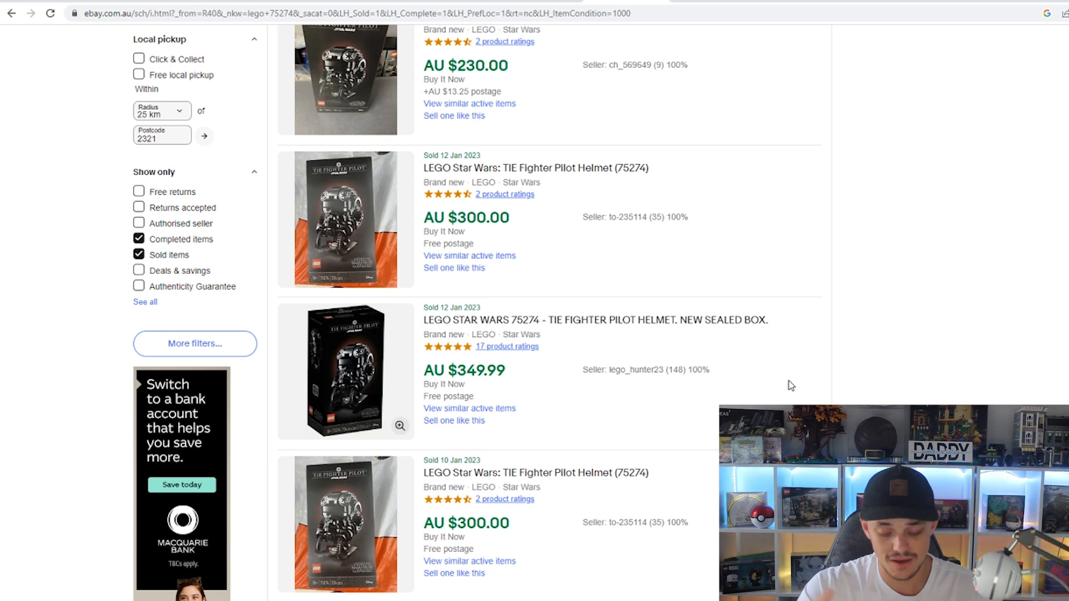
pyautogui.moveTo(800, 315)
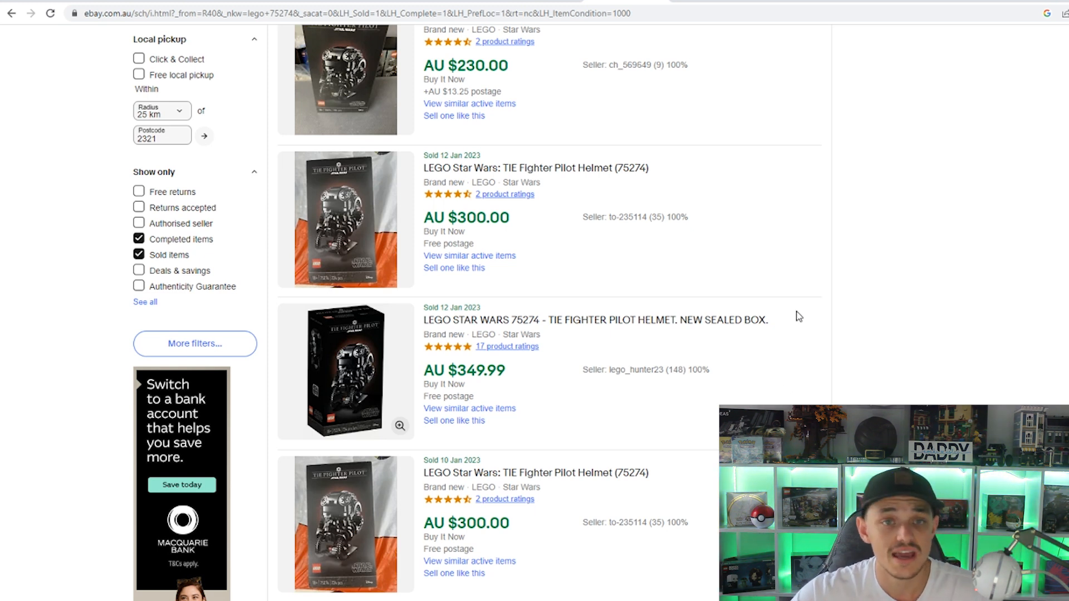
pyautogui.scroll(-3)
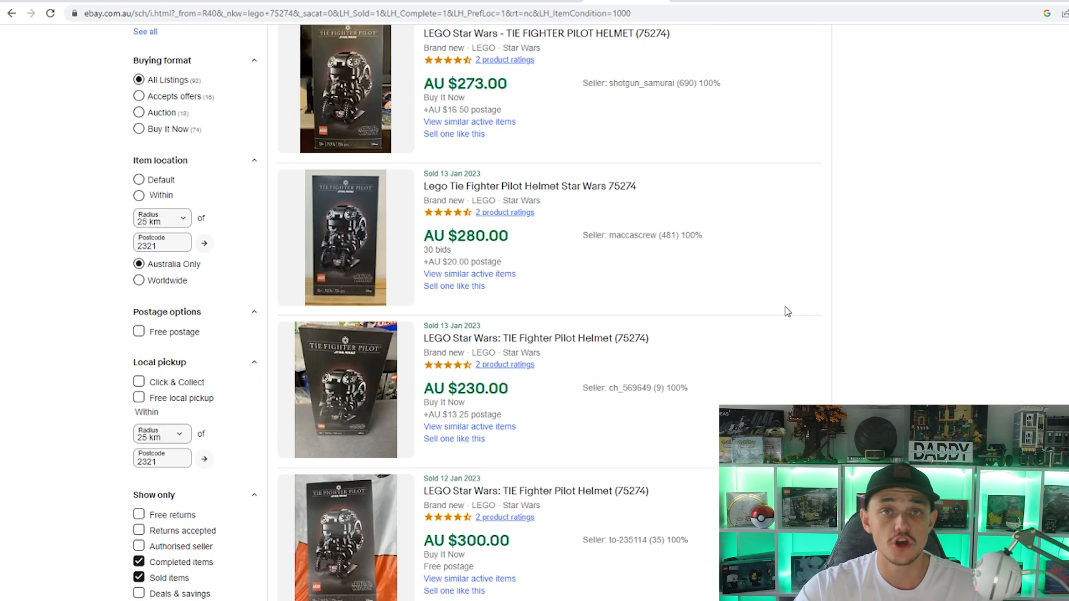
pyautogui.scroll(3)
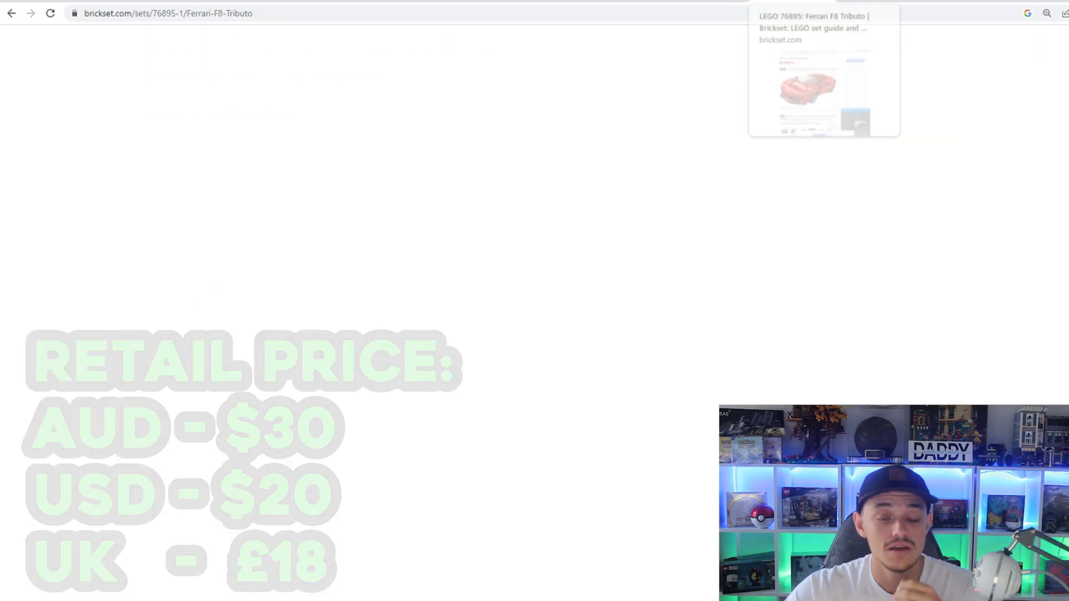
# View the Set Details and eBay items for 76895 Ferrari F8 Tributo on Brickset.
pyautogui.scroll(-3)
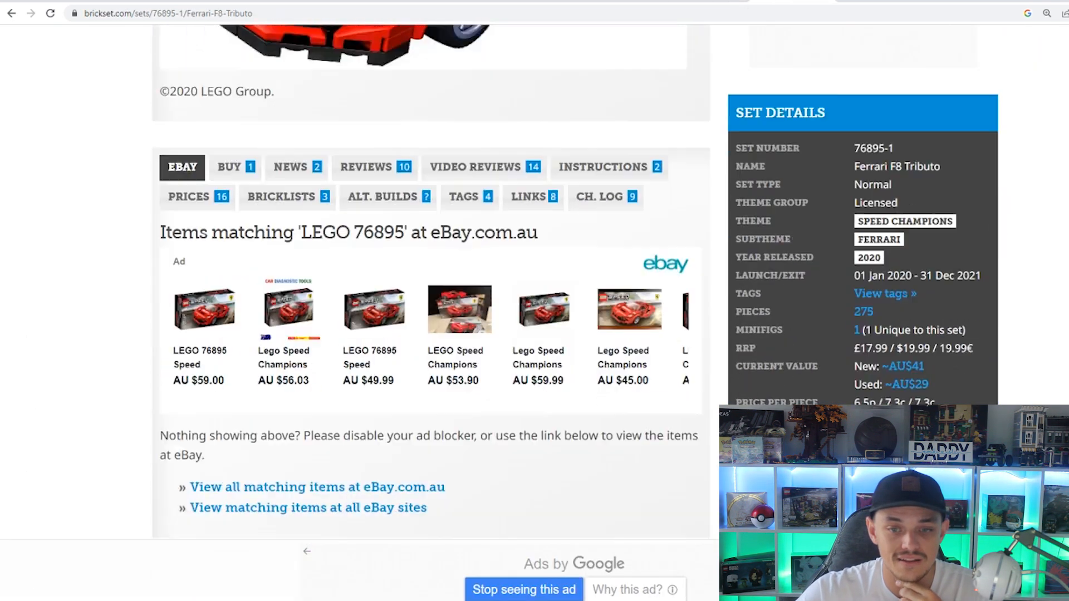
pyautogui.scroll(-3)
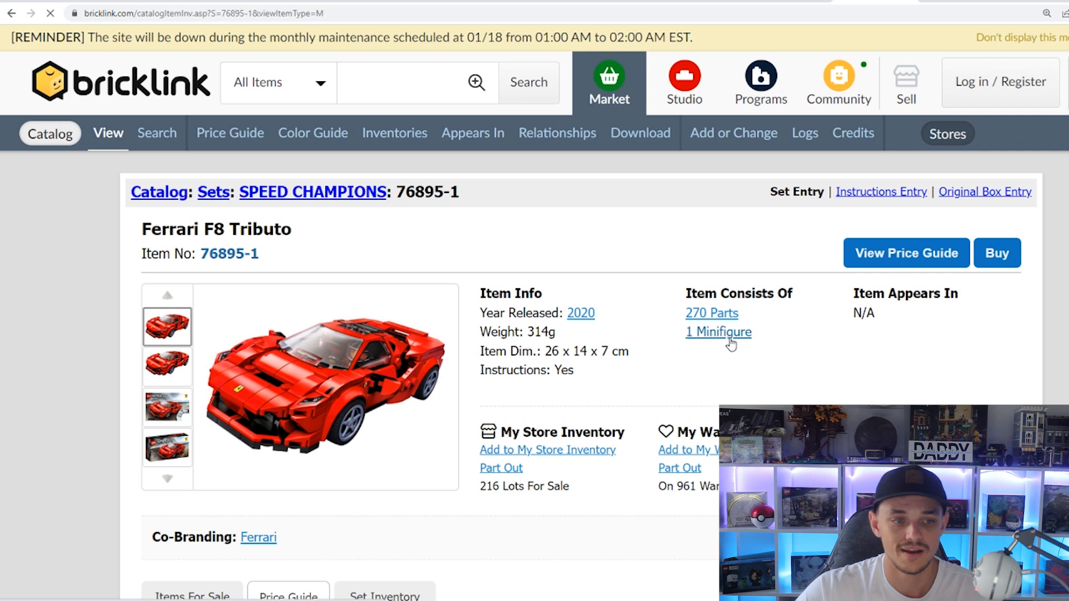
# View the single Ferrari F8 Tributo Driver minifigure and return to the 76895-1 catalog entry.
pyautogui.click(718, 331)
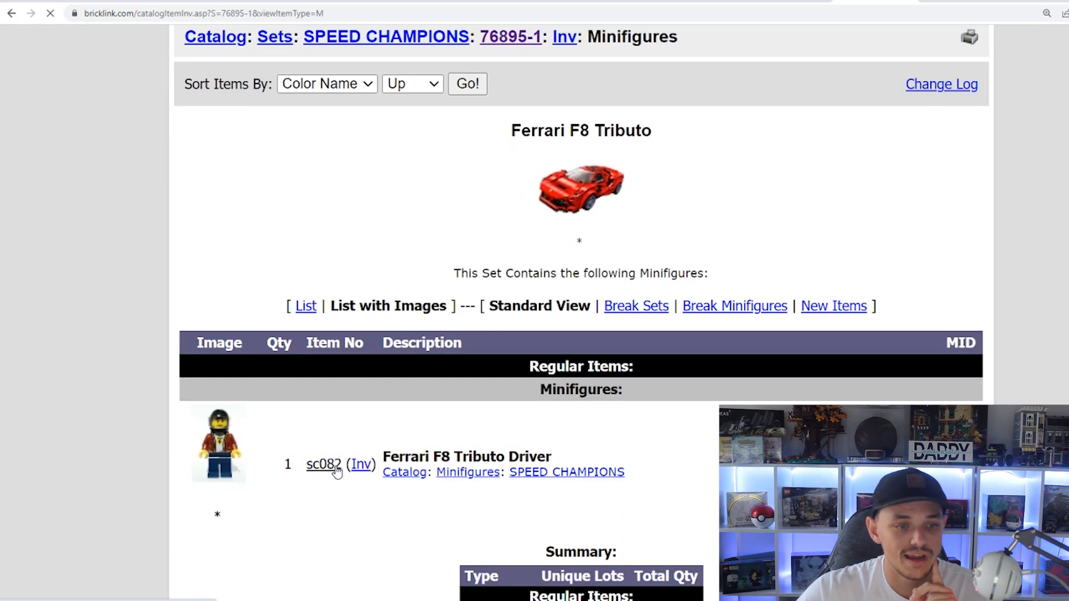
pyautogui.click(323, 464)
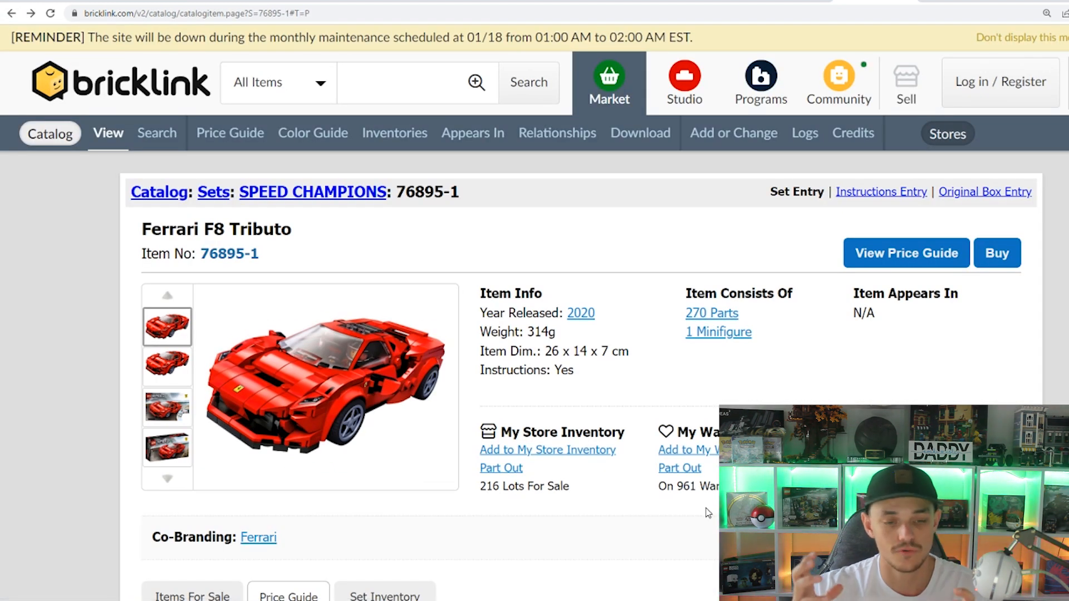
pyautogui.scroll(-3)
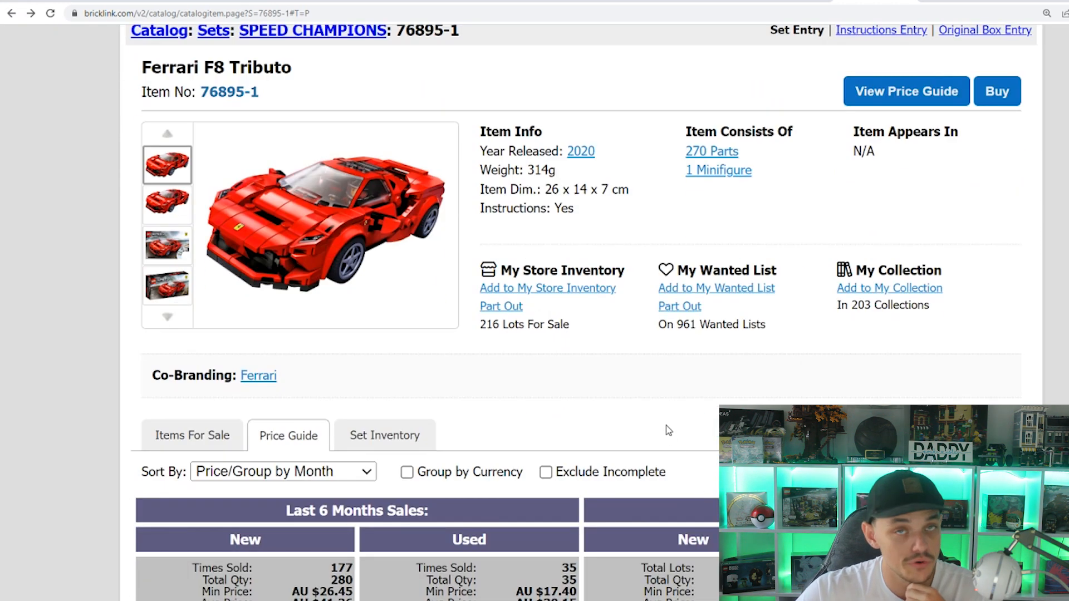
pyautogui.scroll(-3)
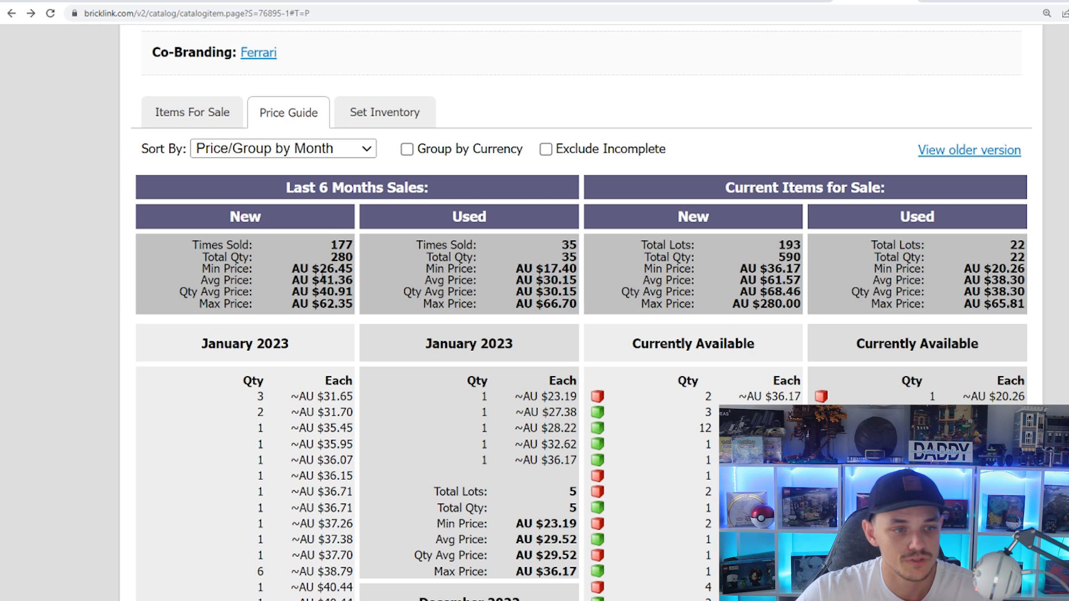
pyautogui.doubleClick(335, 280)
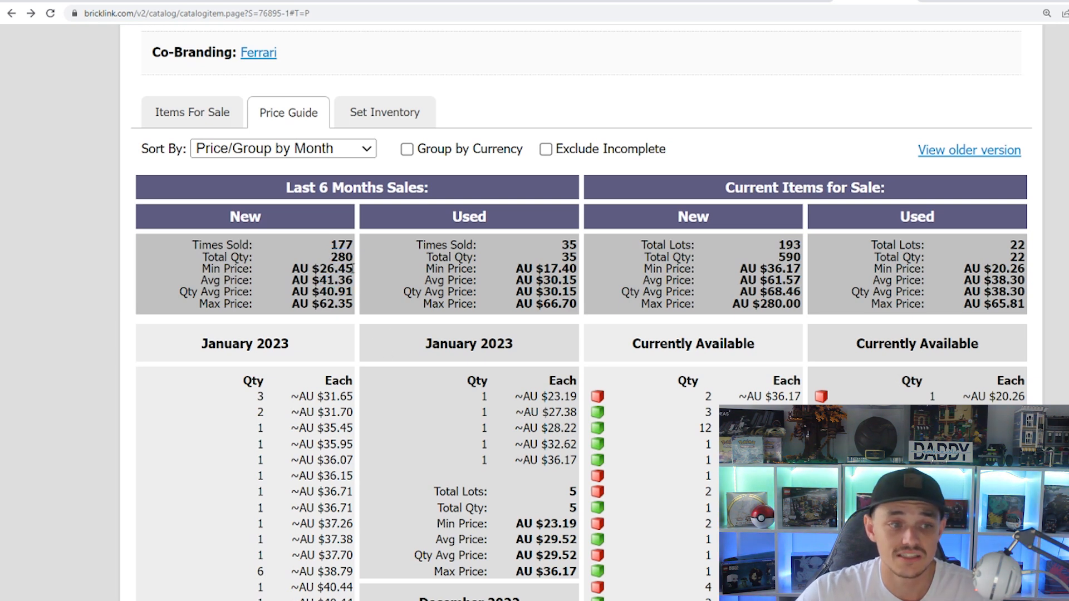
pyautogui.scroll(-3)
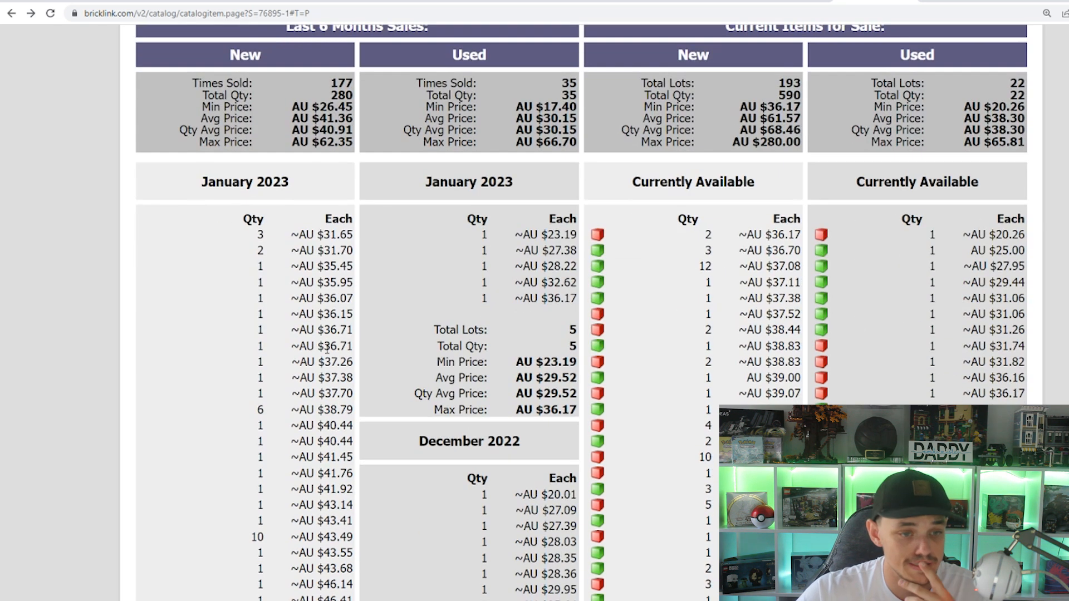
pyautogui.scroll(-3)
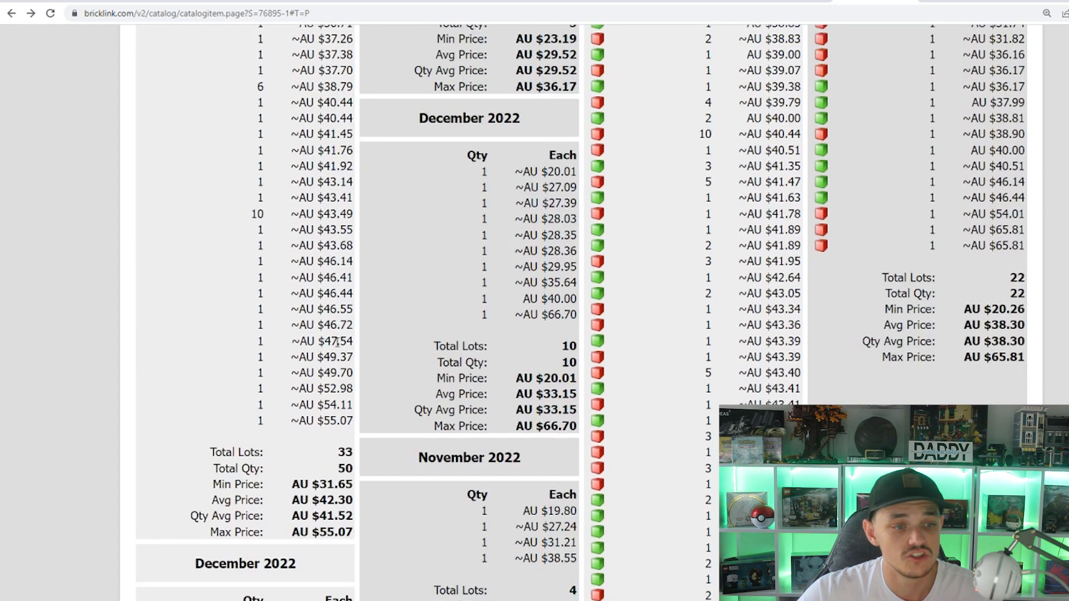
pyautogui.scroll(-3)
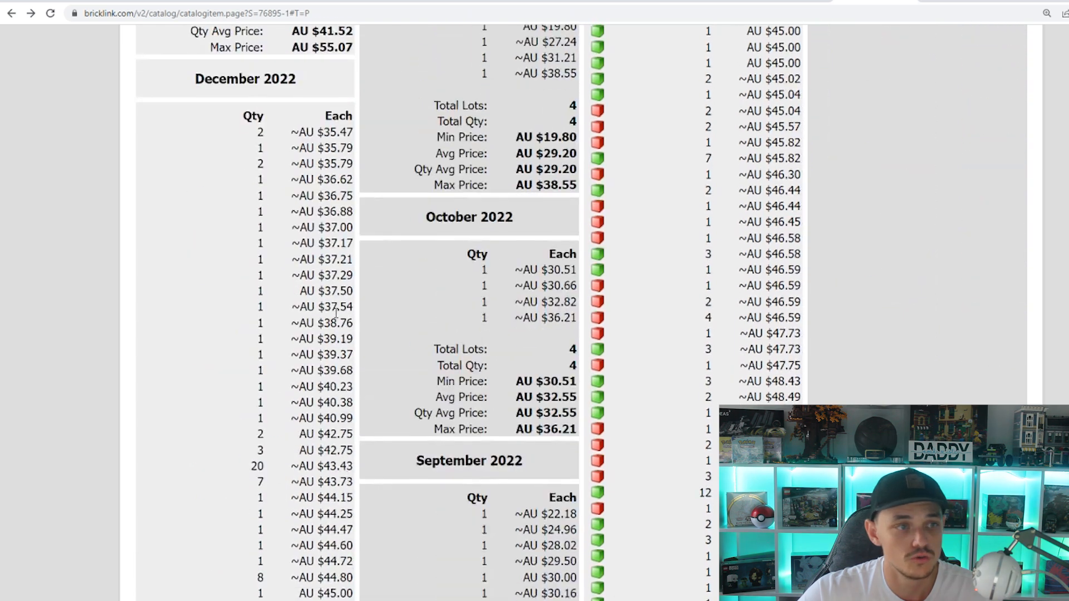
pyautogui.scroll(-3)
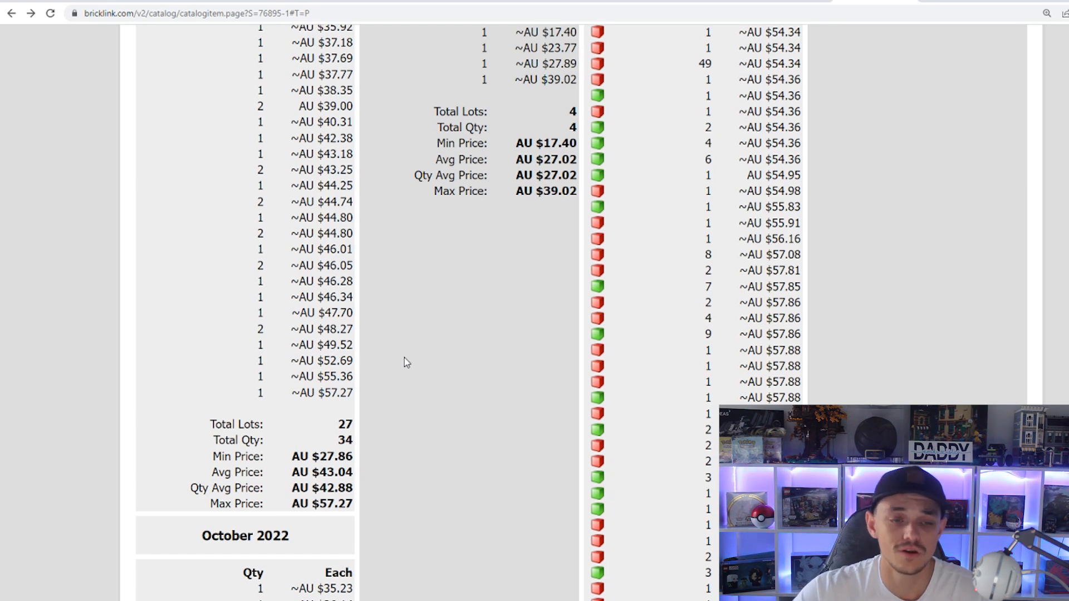
pyautogui.scroll(-3)
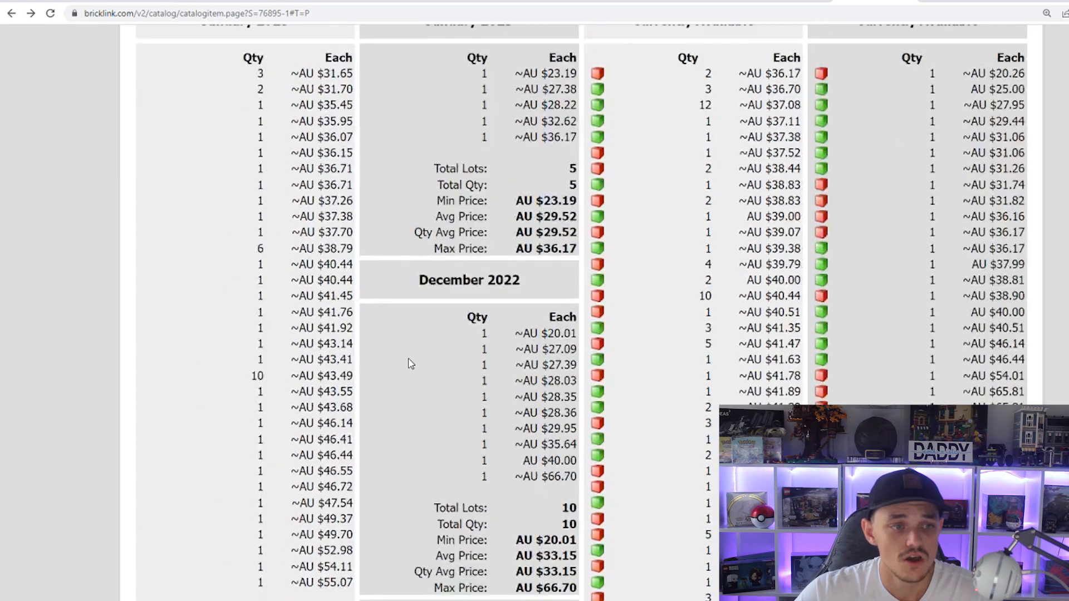
pyautogui.scroll(3)
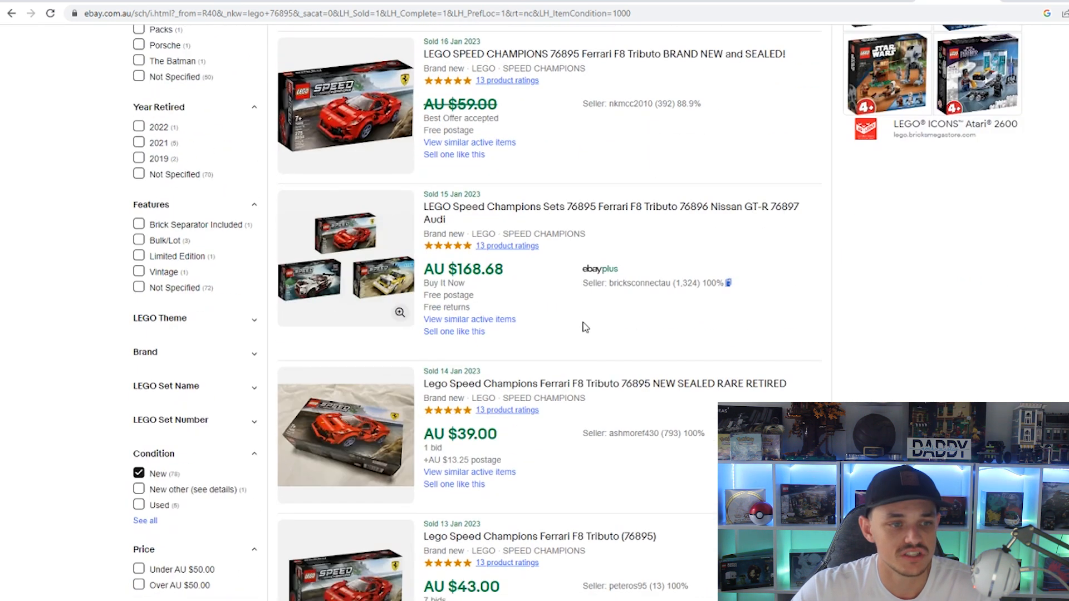
# Browse eBay sold new Ferrari F8 Tributo listings around AU $33–66 from January 2023.
pyautogui.scroll(-3)
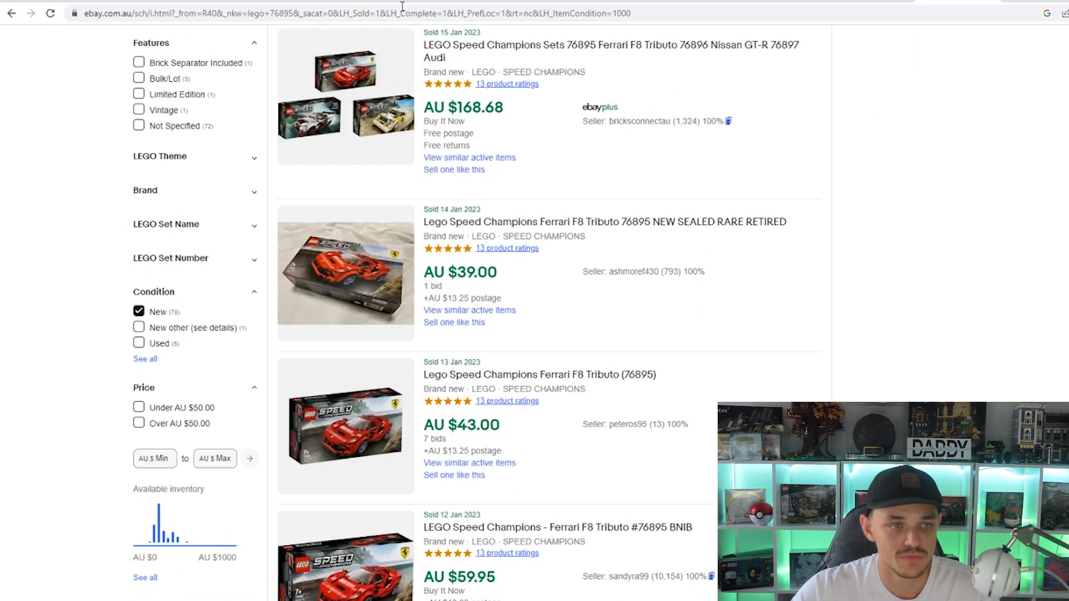
pyautogui.scroll(-3)
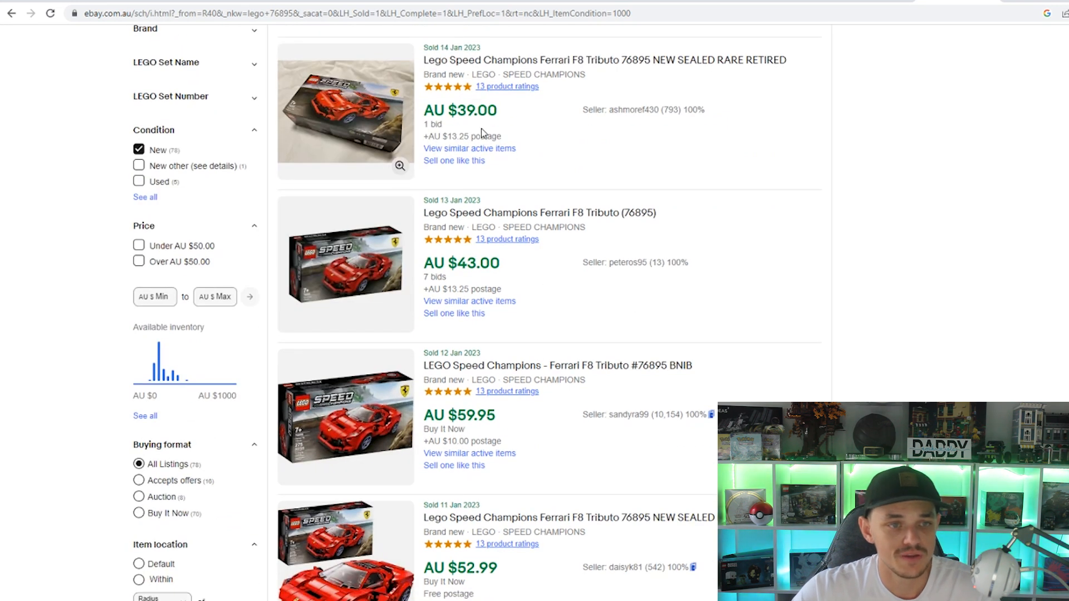
pyautogui.moveTo(497, 293)
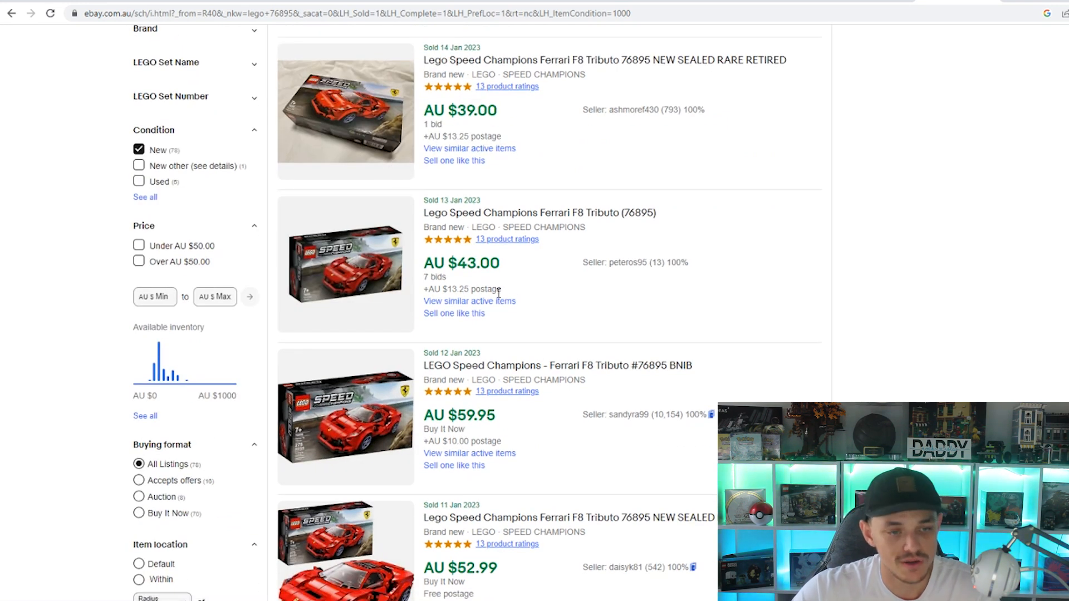
pyautogui.scroll(-3)
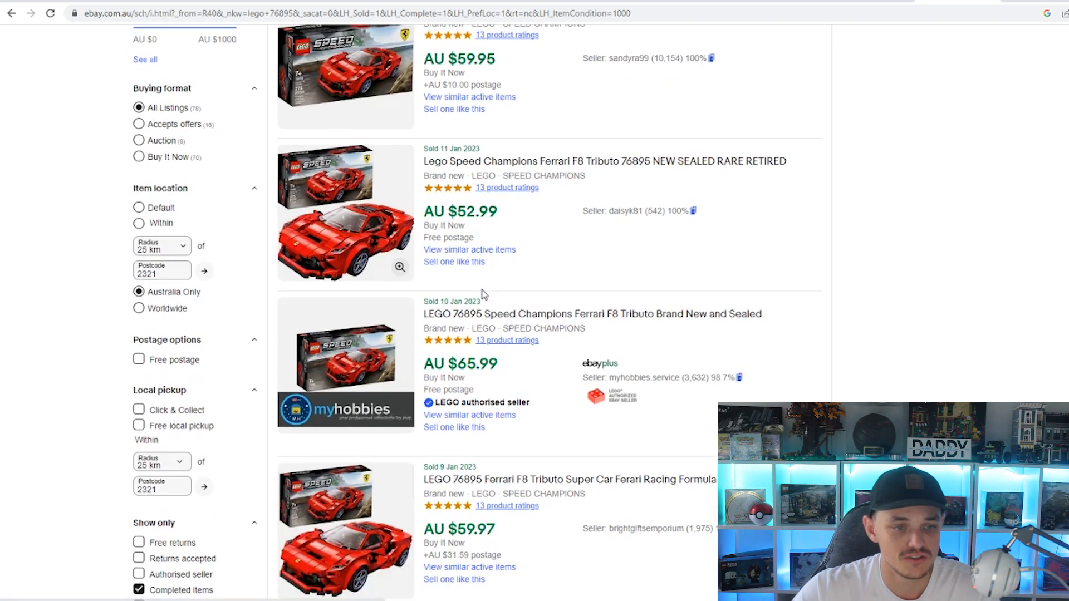
pyautogui.scroll(-3)
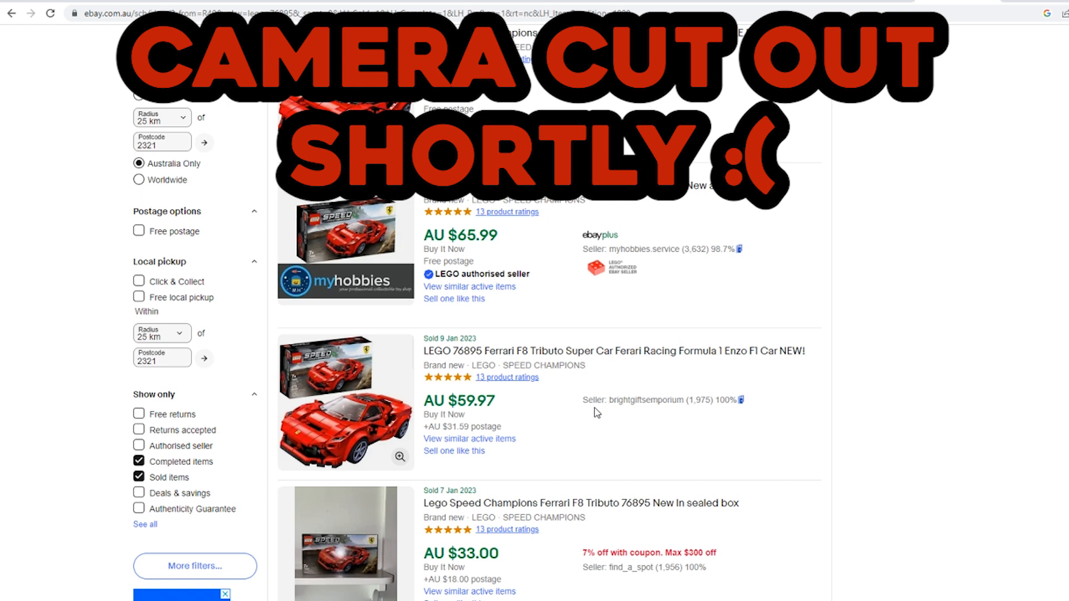
pyautogui.moveTo(867, 412)
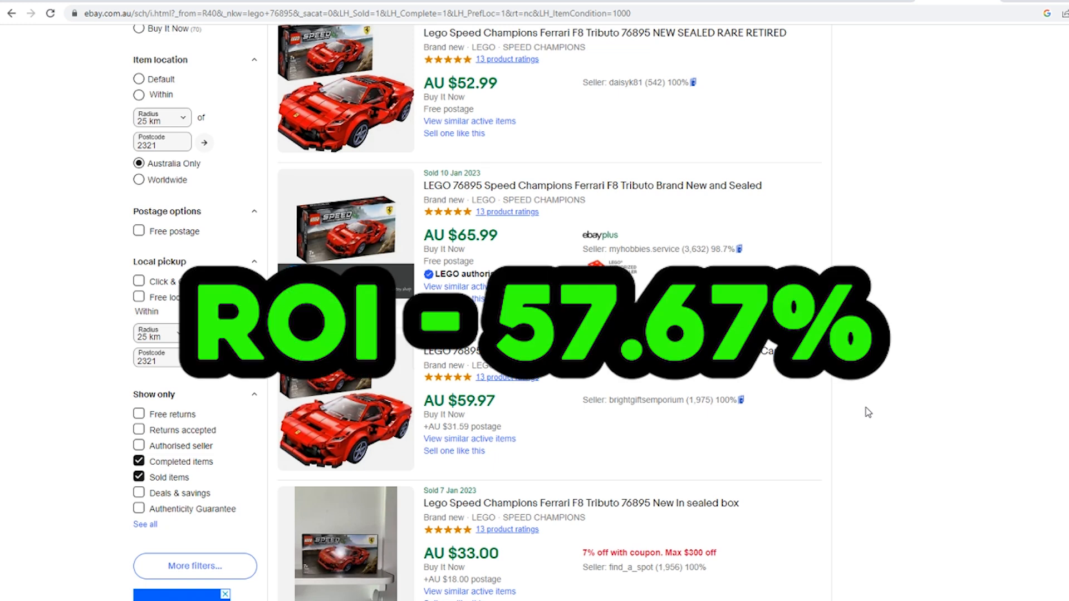
pyautogui.moveTo(824, 391)
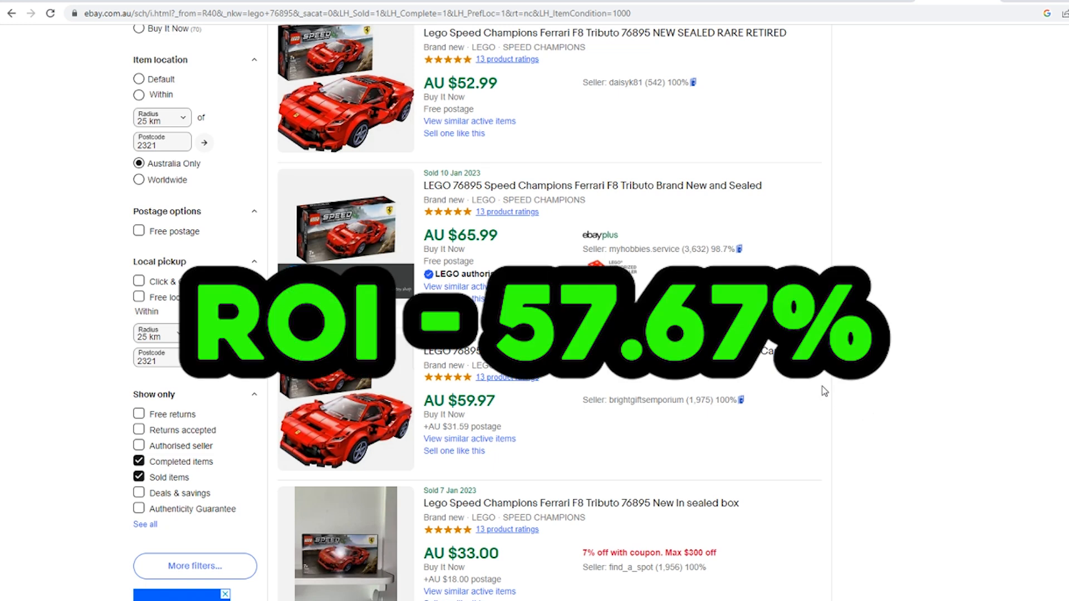
pyautogui.moveTo(934, 388)
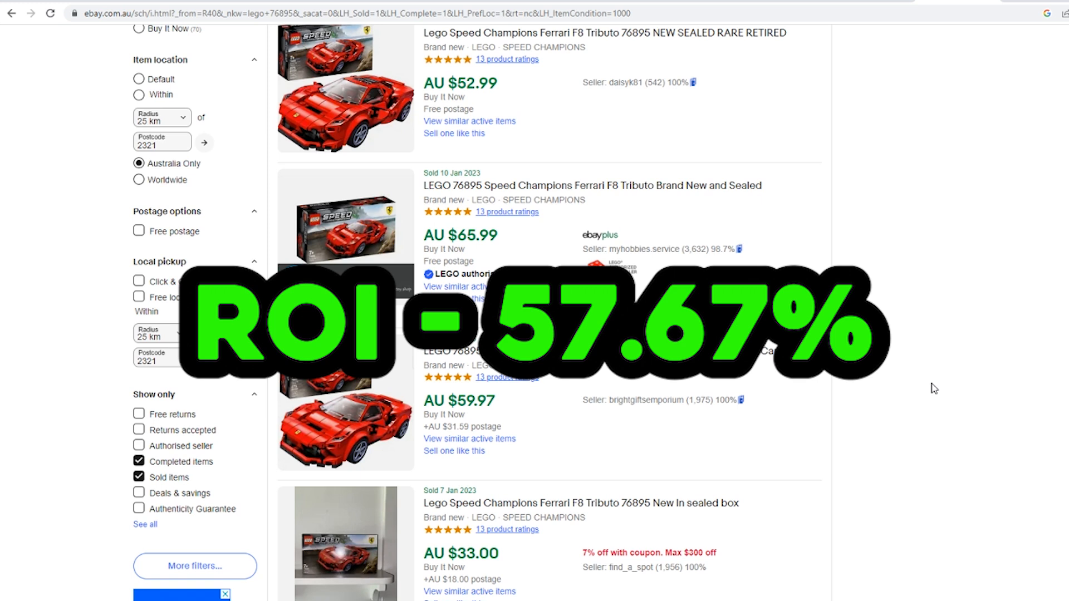